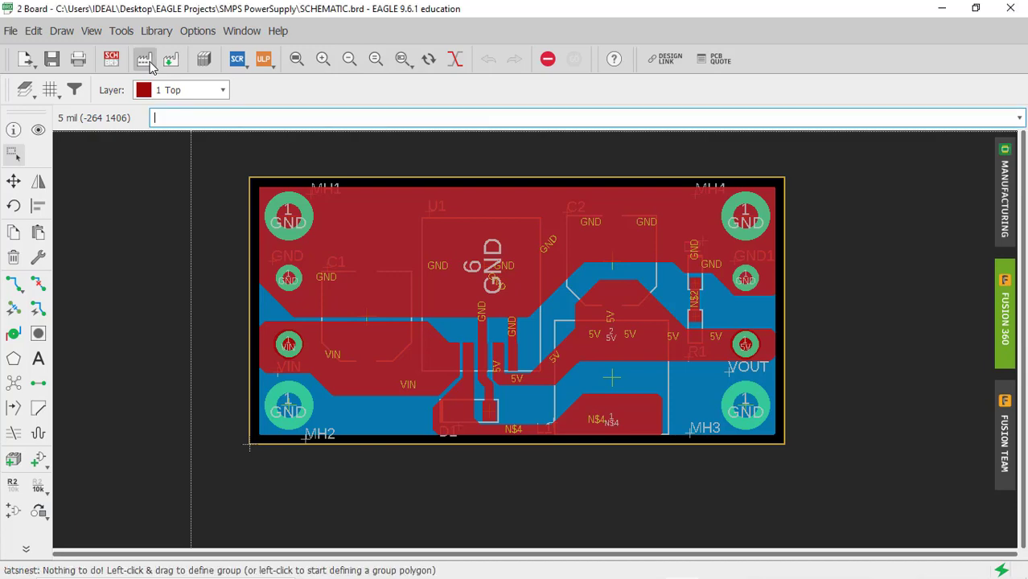
Launch the CAM Processor and show the Gerber group settings with prefix CAMOutputs/GerberFiles.
click(145, 58)
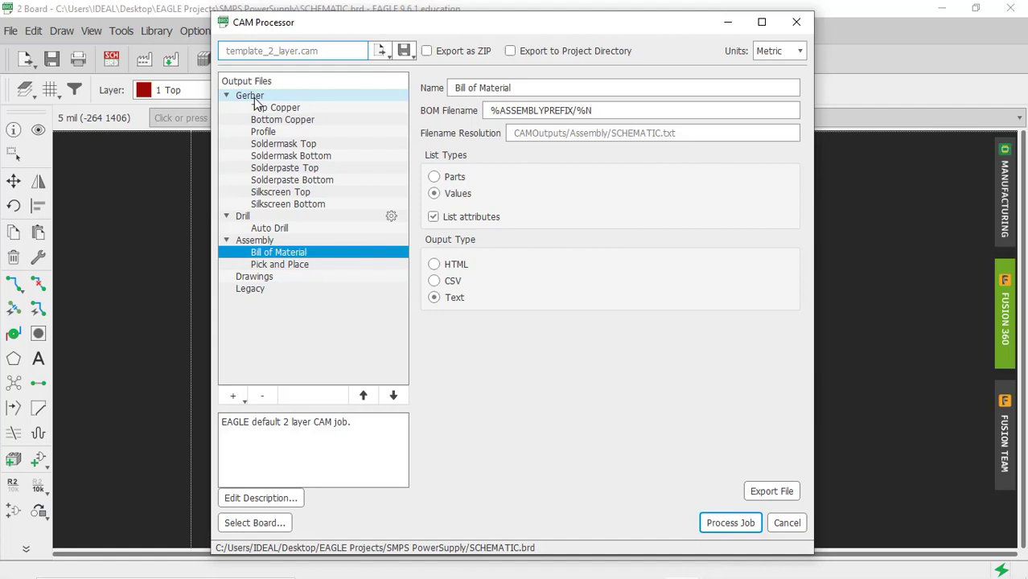
click(249, 95)
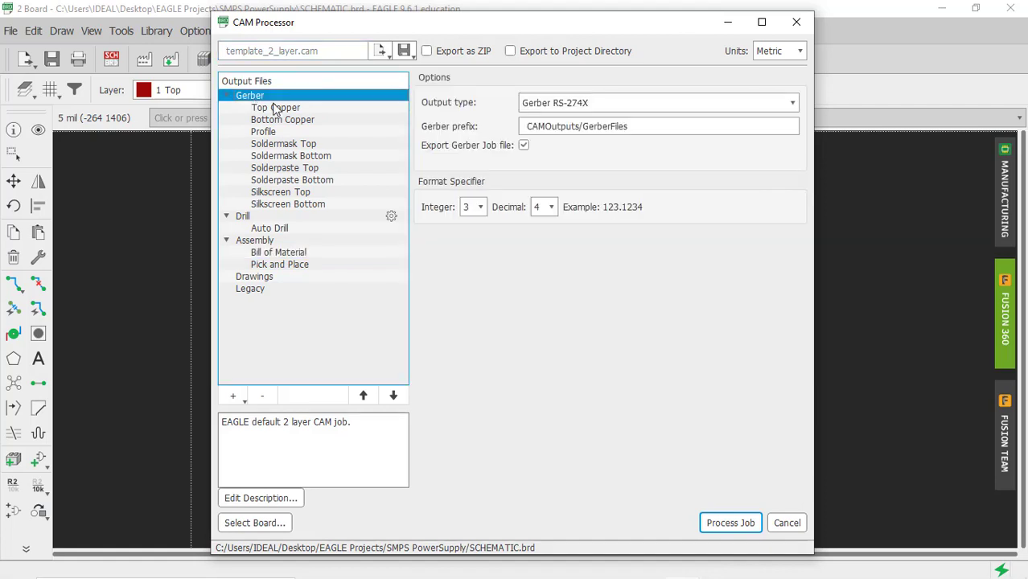
mouse_move(453, 109)
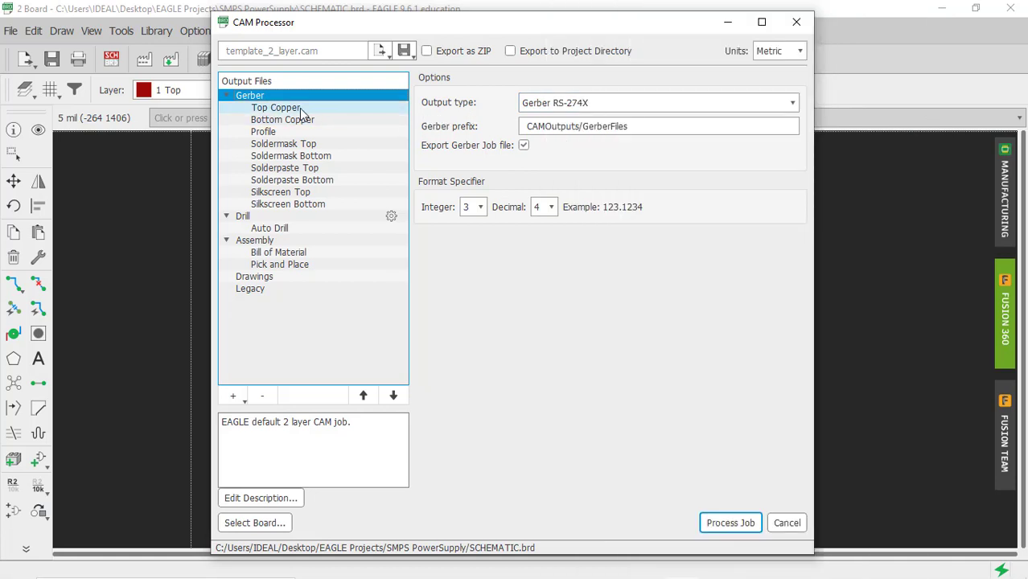
mouse_move(282, 108)
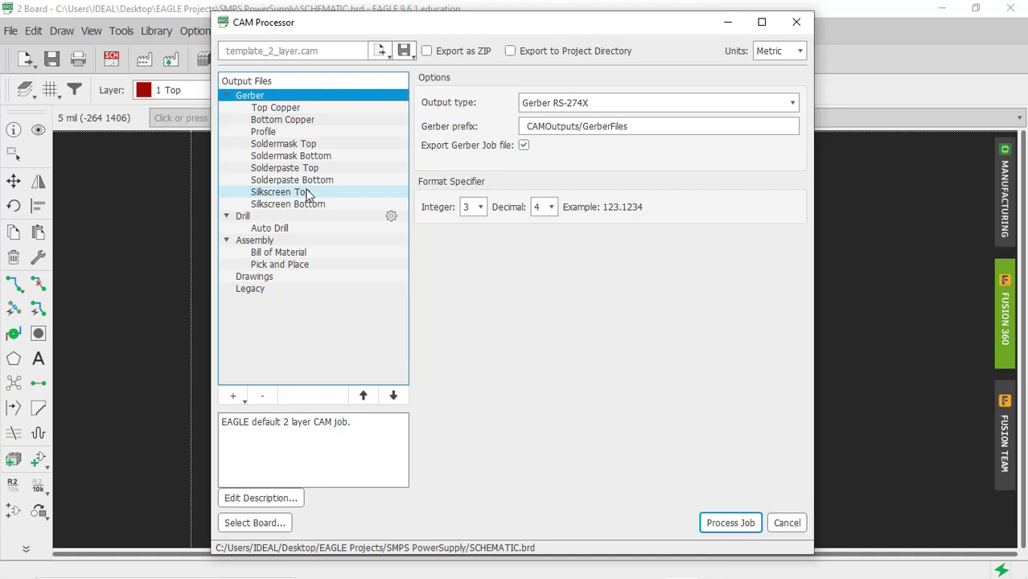
Inspect Top Copper's layer selection, then view Bottom Copper (Bottom, Pads, Vias).
click(275, 106)
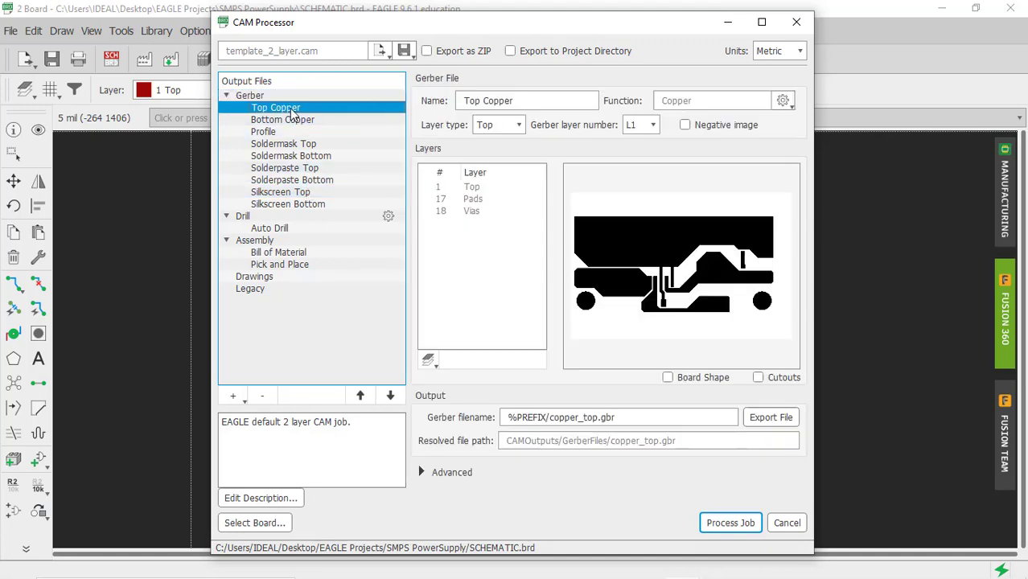
mouse_move(612, 313)
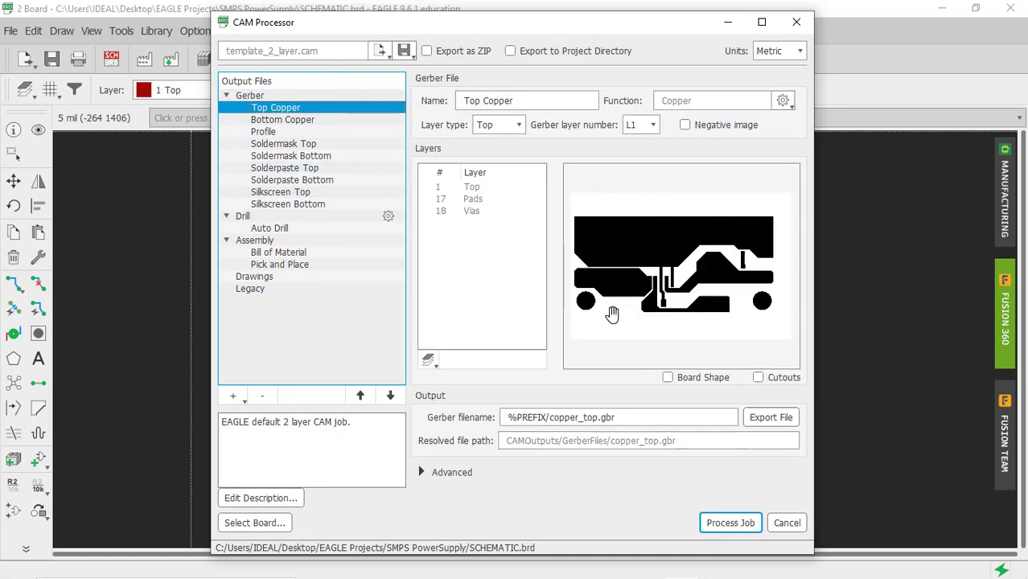
mouse_move(759, 330)
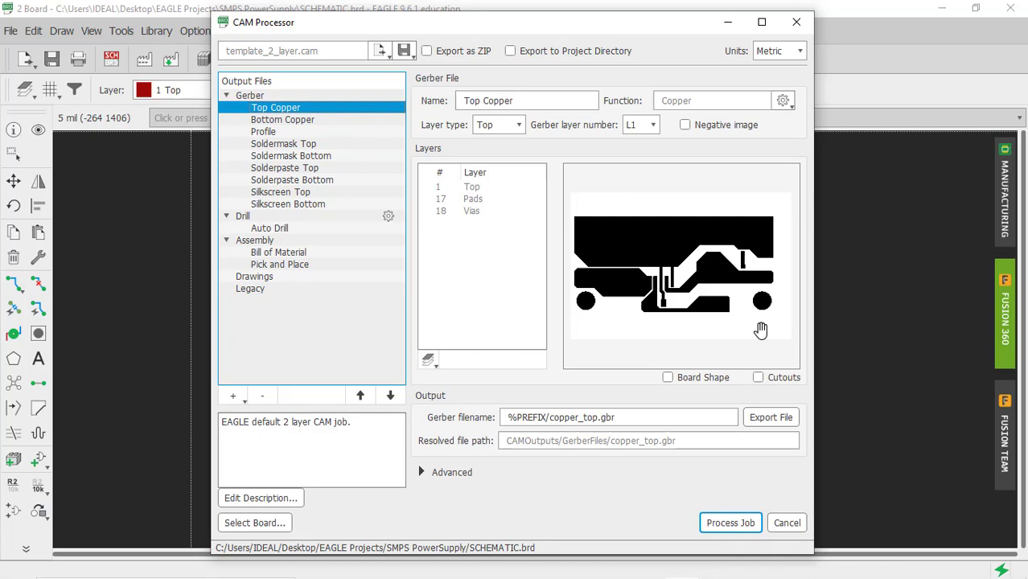
mouse_move(475, 198)
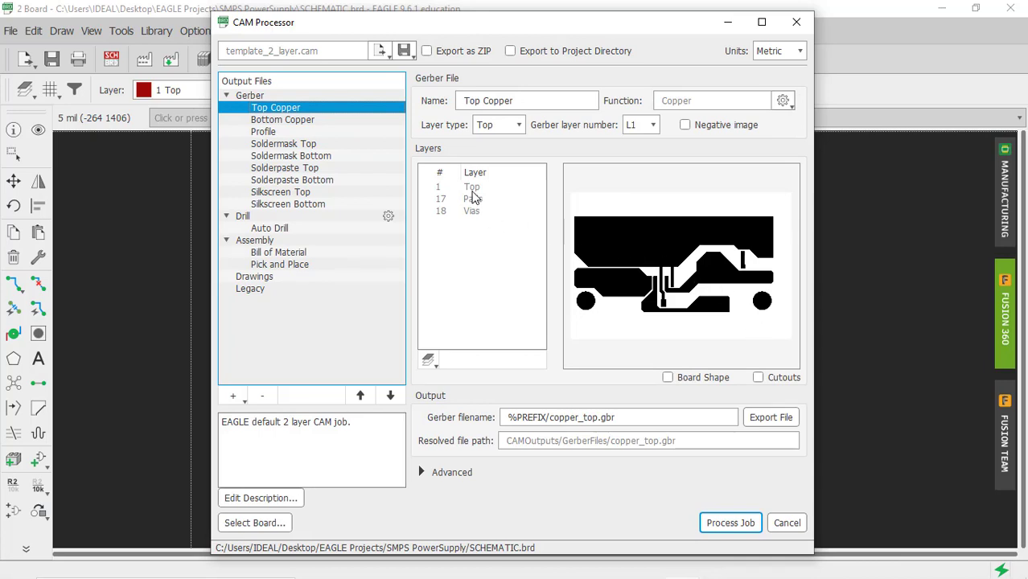
mouse_move(476, 203)
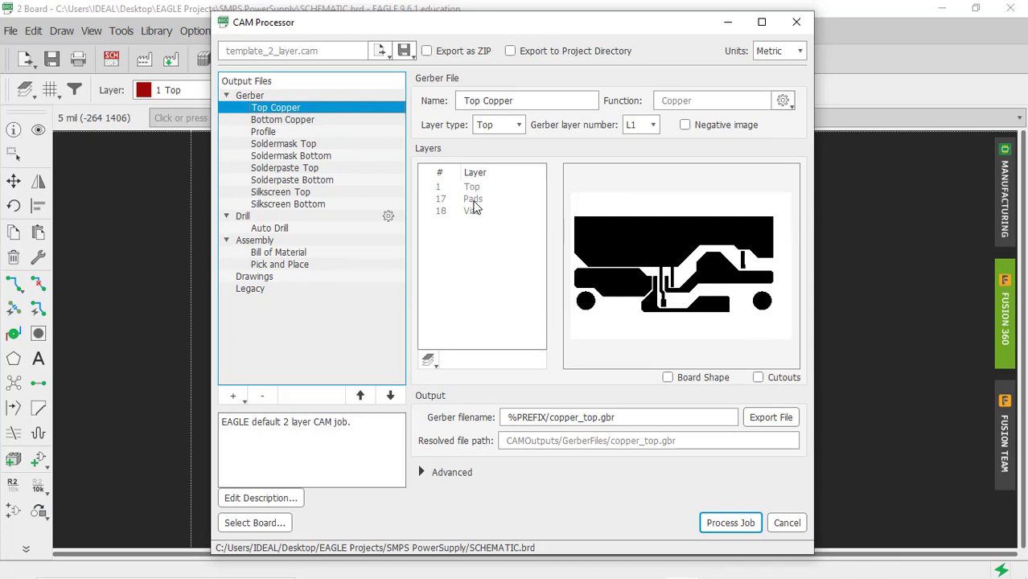
mouse_move(476, 216)
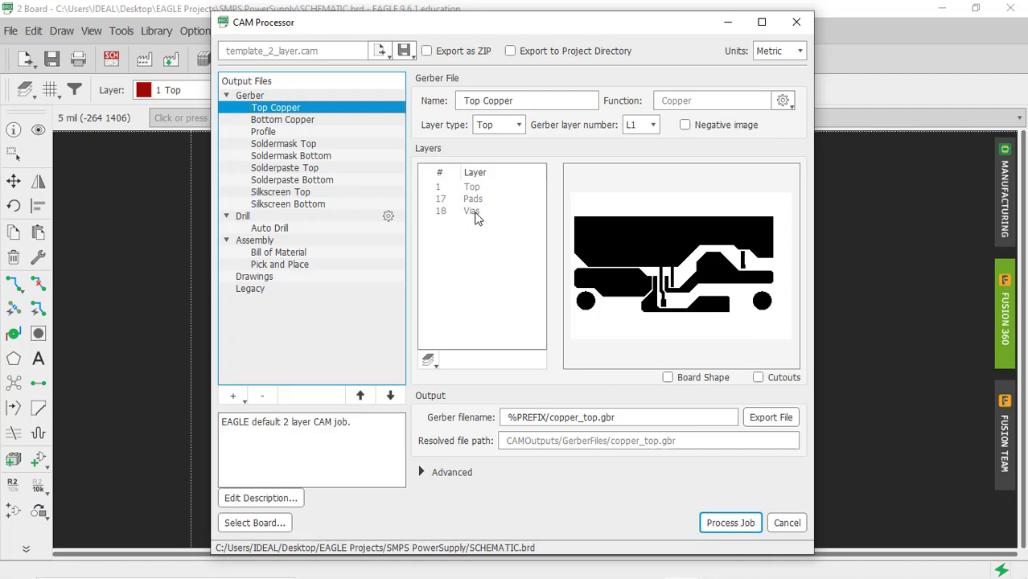
mouse_move(470, 239)
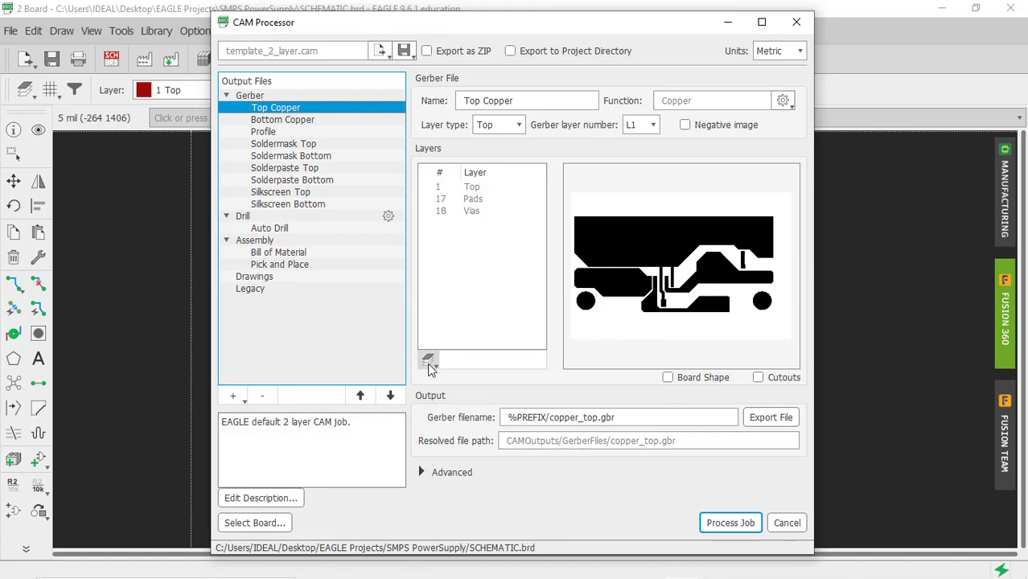
click(428, 360)
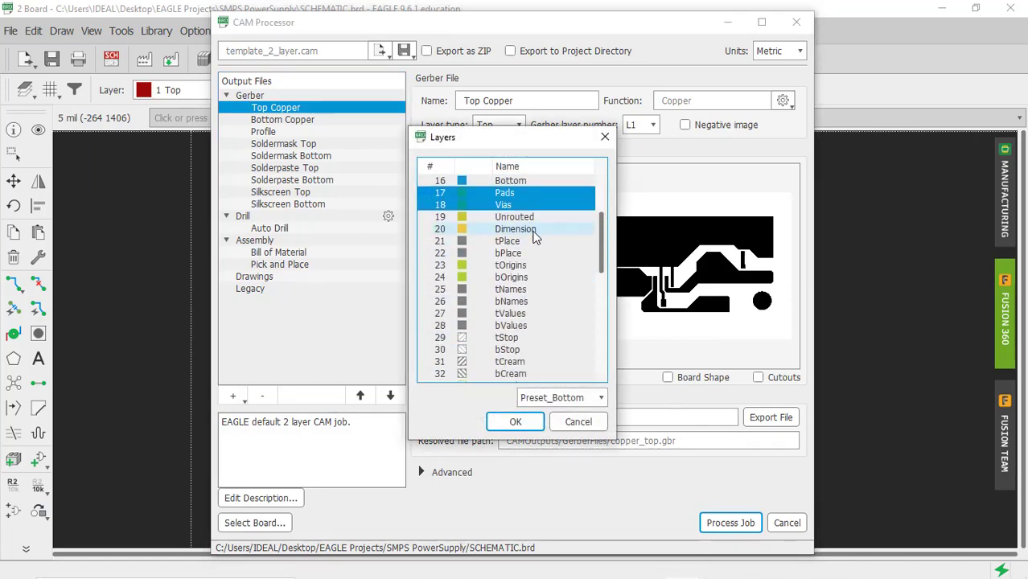
scroll(up, 3)
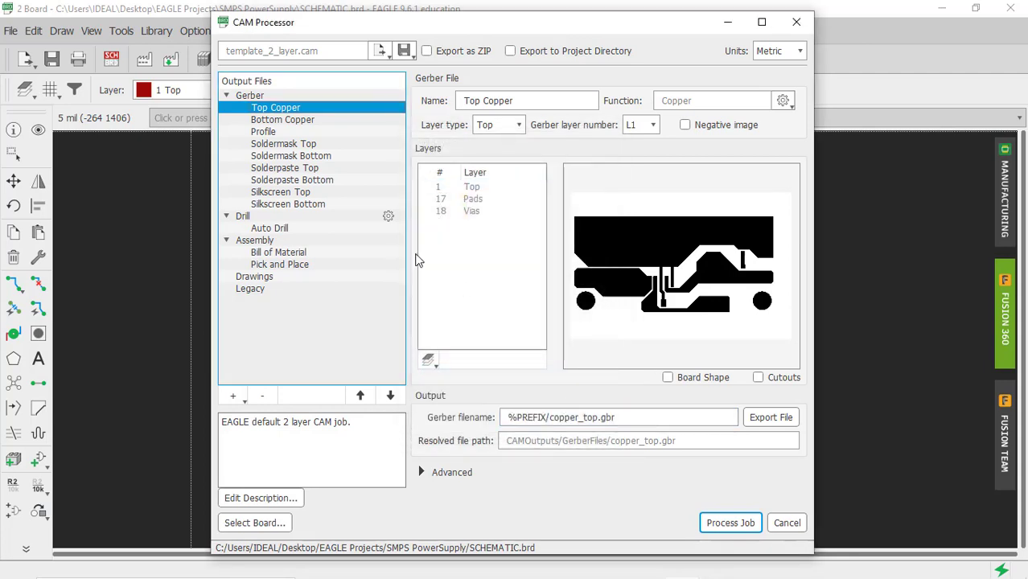
click(283, 119)
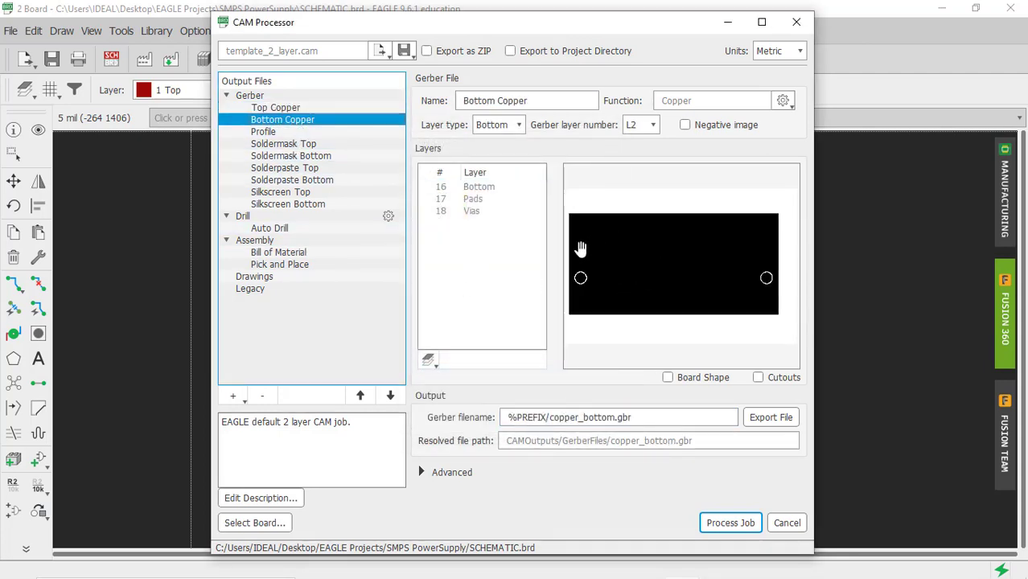
mouse_move(479, 212)
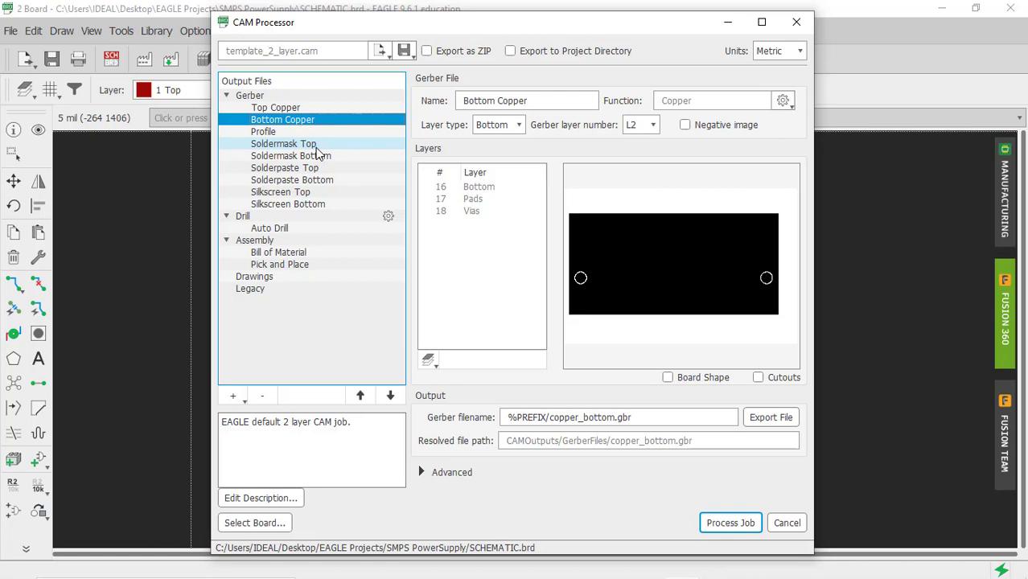
mouse_move(276, 100)
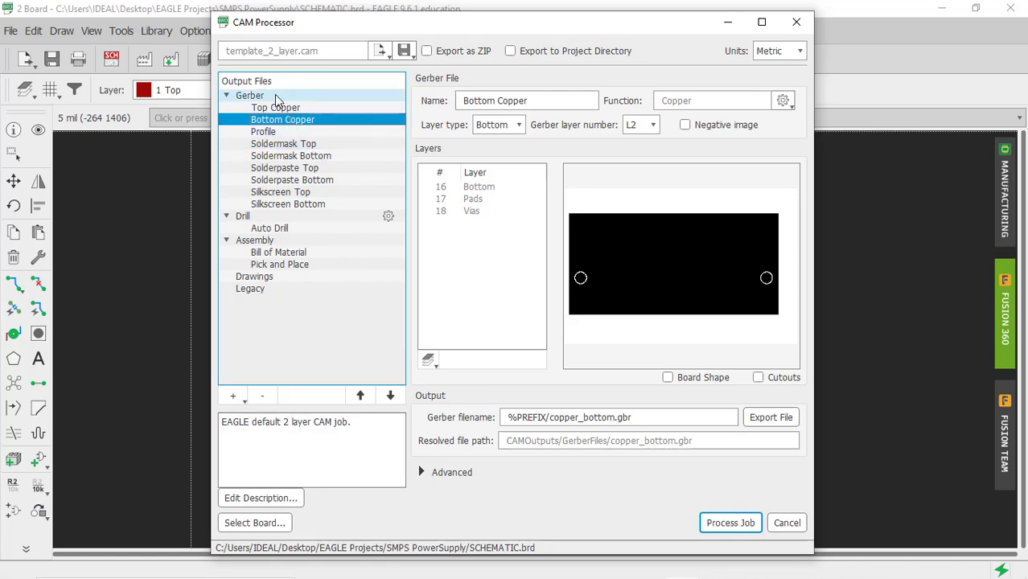
Review the Profile, Soldermask Top and Soldermask Bottom Gerber outputs.
right_click(251, 95)
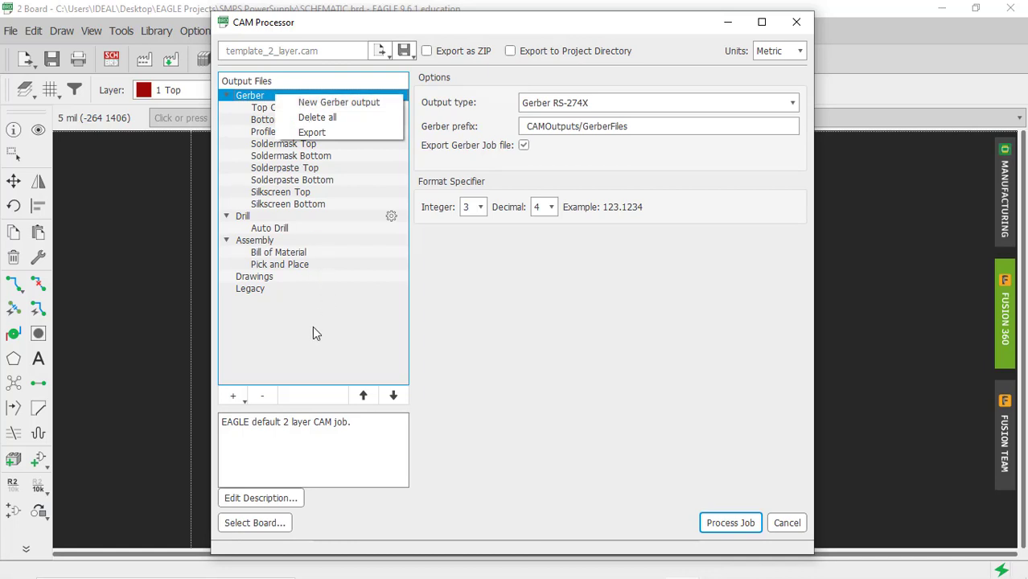
click(313, 331)
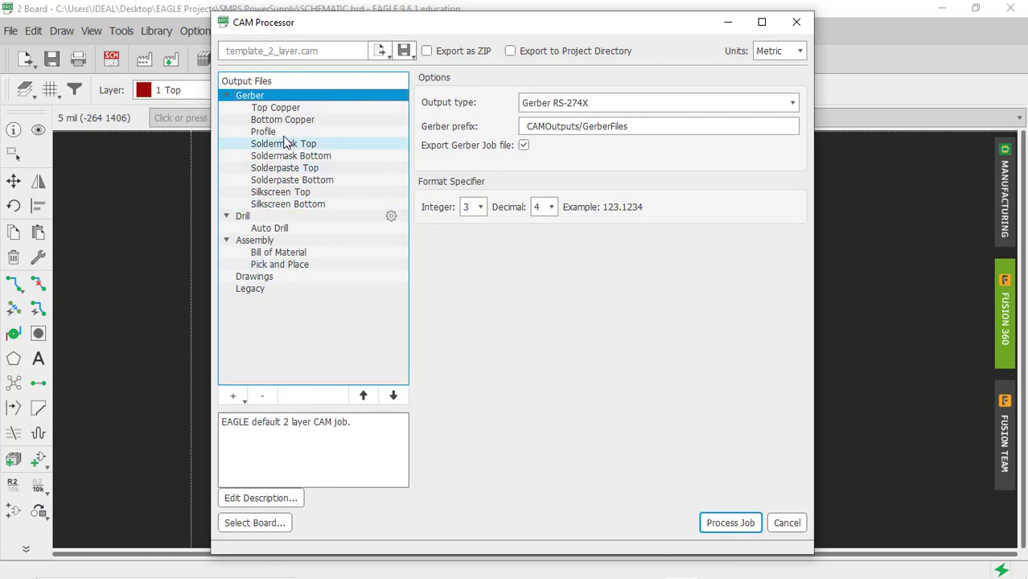
click(263, 132)
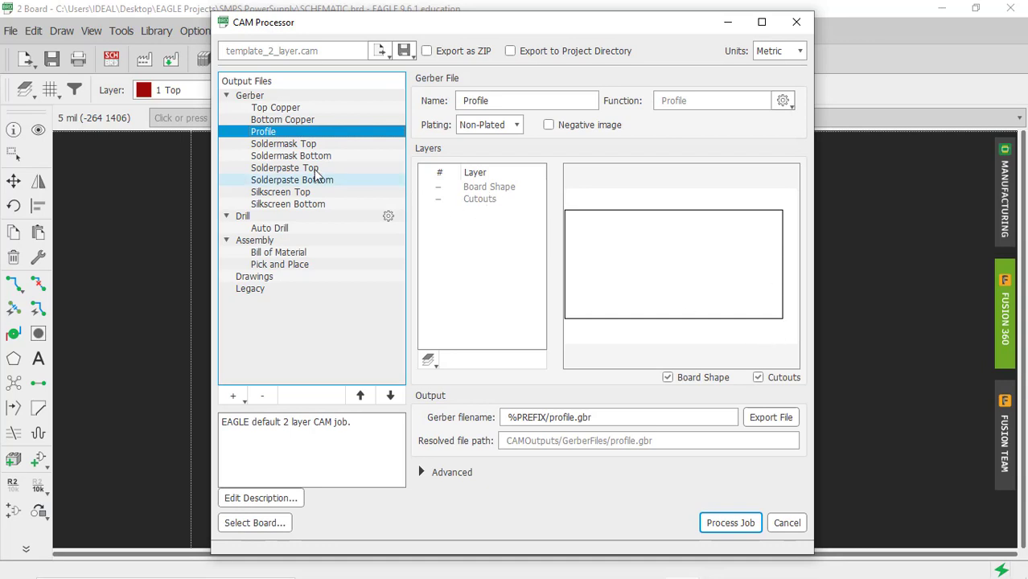
click(283, 143)
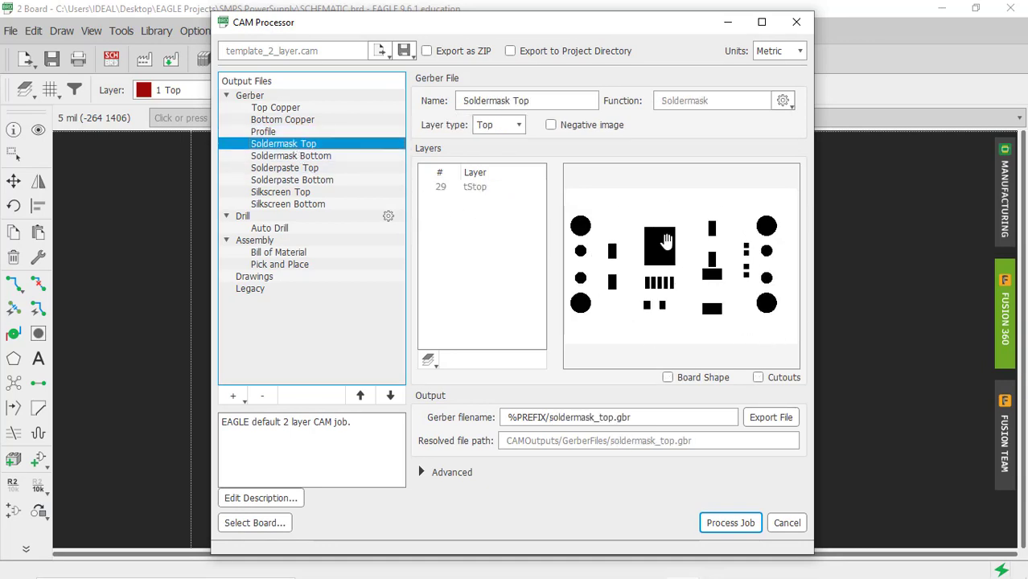
click(291, 155)
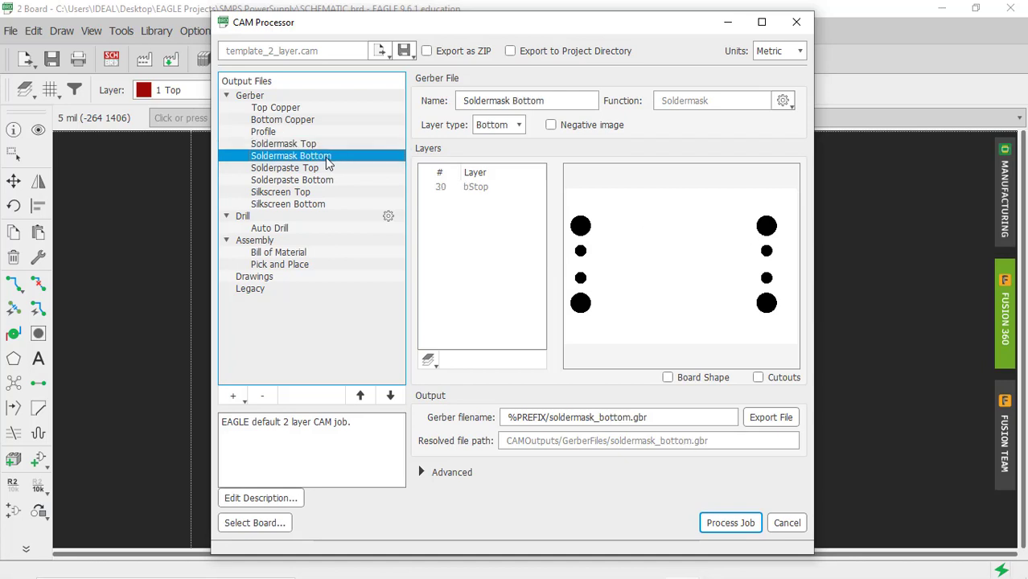
Review Solderpaste Top and Silkscreen Top, then the Drill output with prefix CAMOutputs/DrillFiles.
click(285, 167)
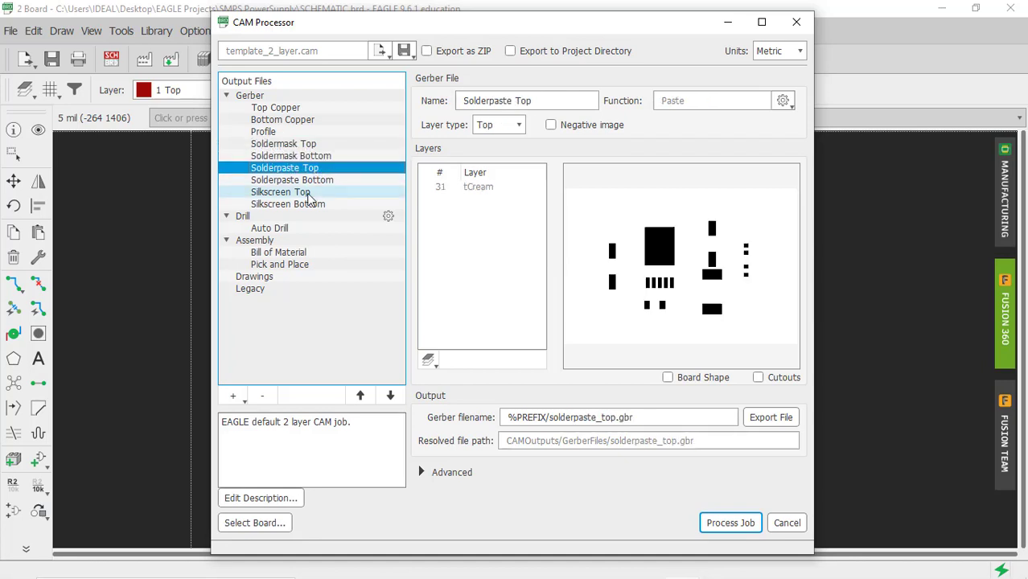
click(280, 192)
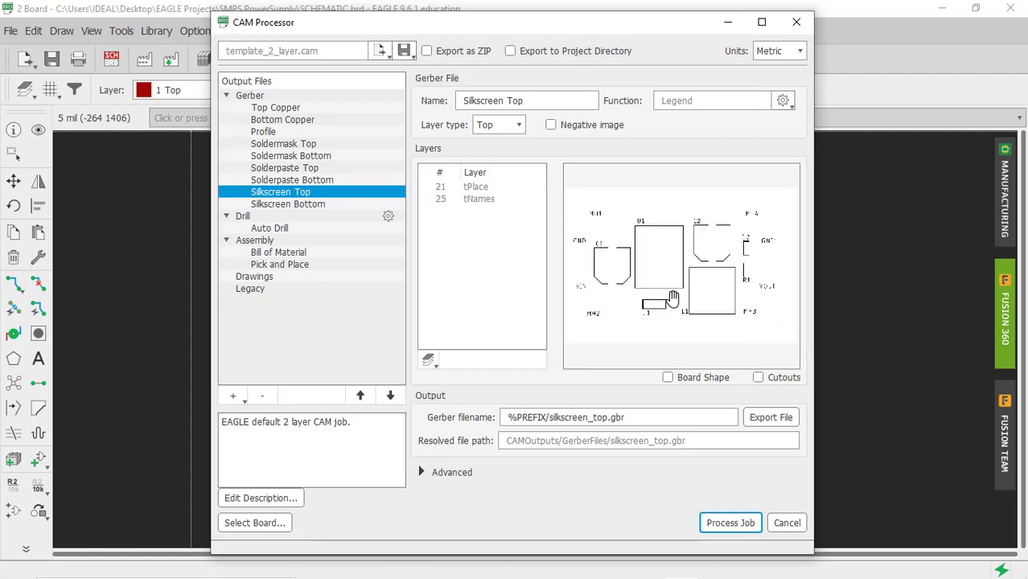
click(243, 216)
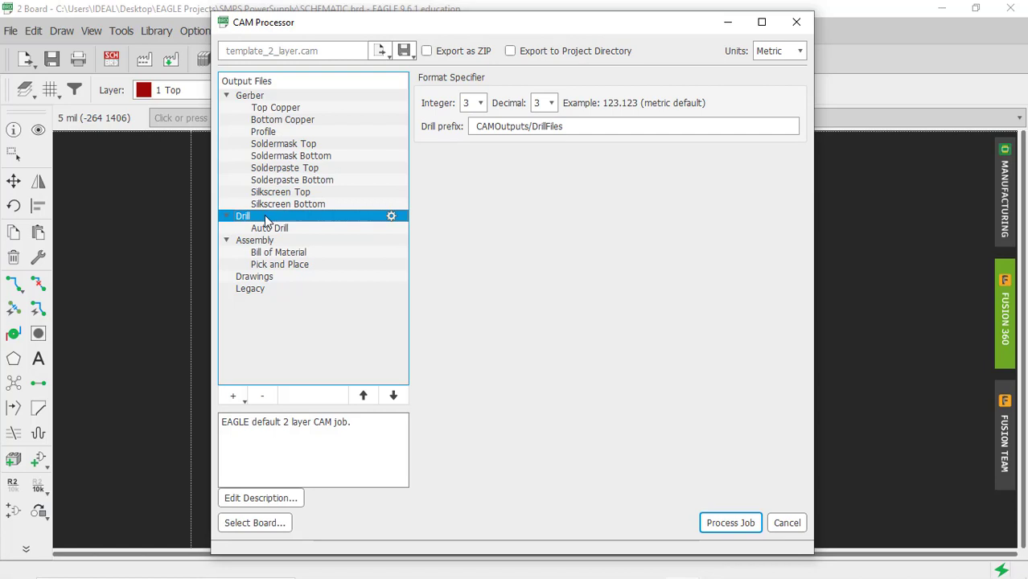
mouse_move(318, 193)
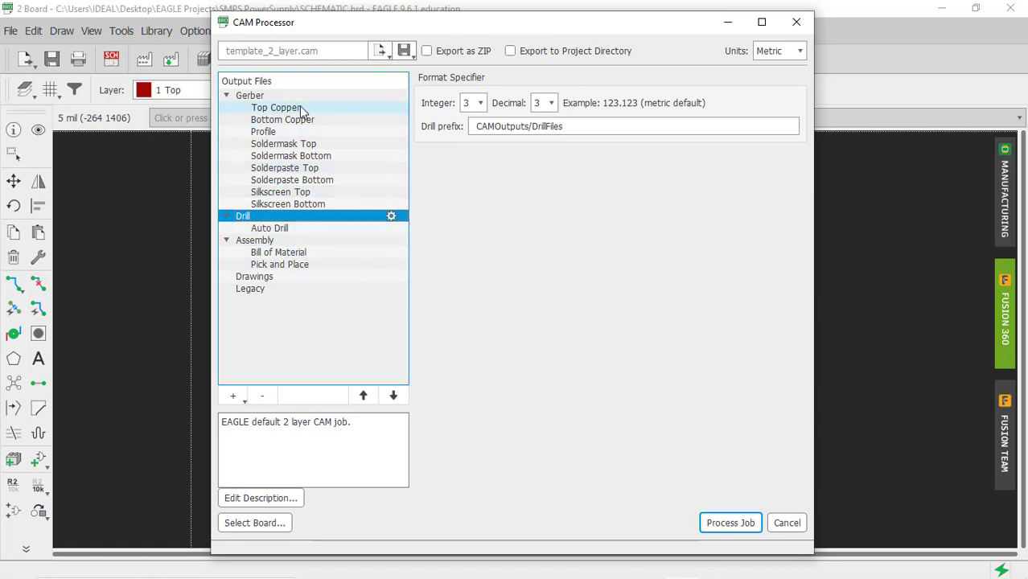
Return to the Top Copper Gerber output (Top, Pads, Vias).
click(277, 107)
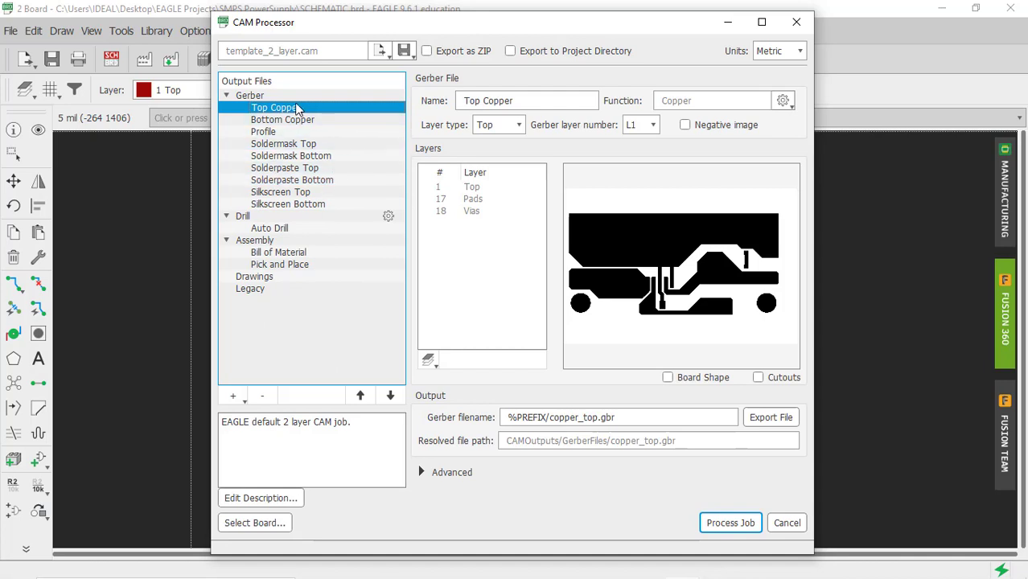
mouse_move(344, 325)
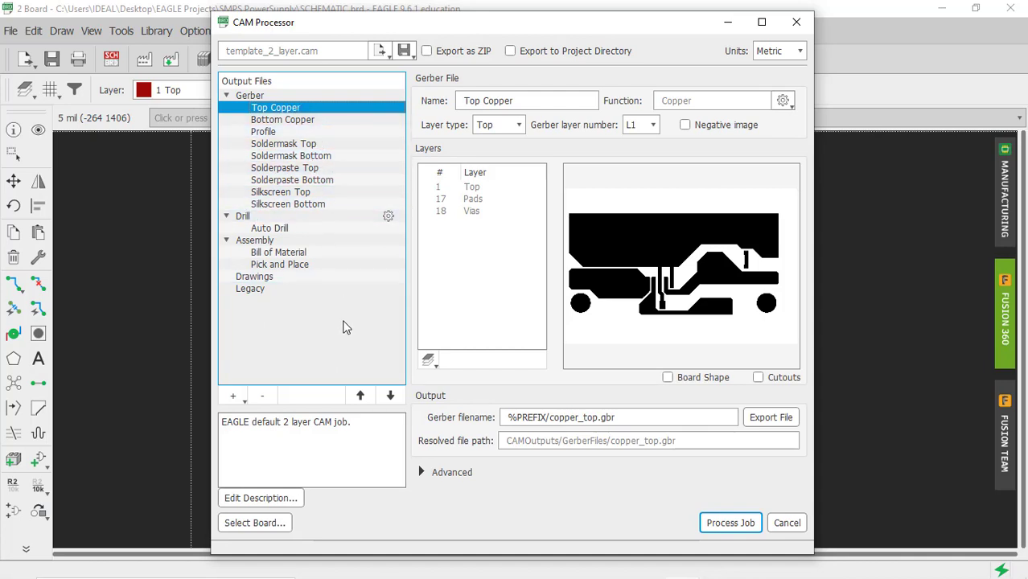
mouse_move(473, 71)
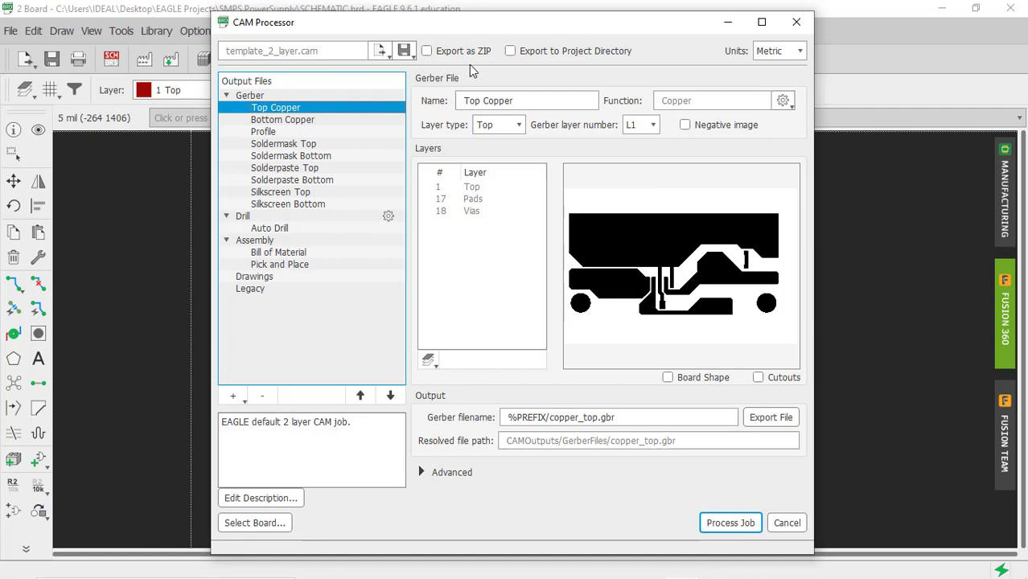
mouse_move(426, 50)
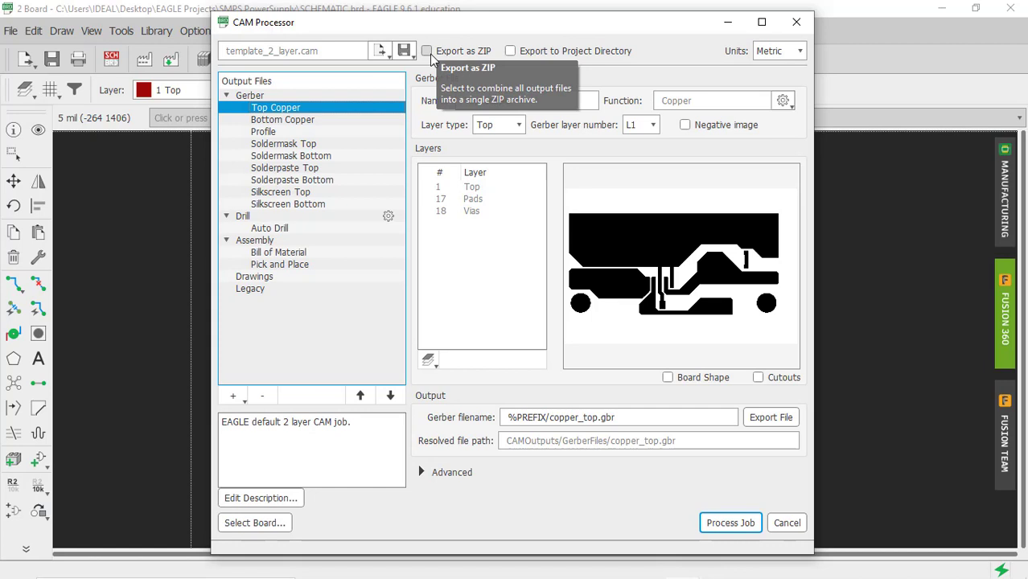
mouse_move(360, 341)
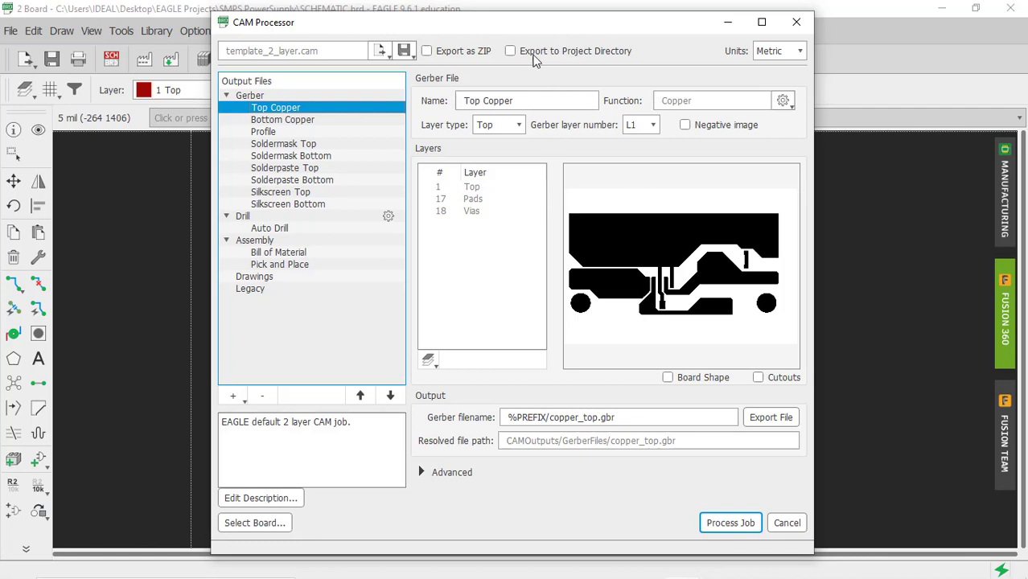
mouse_move(510, 50)
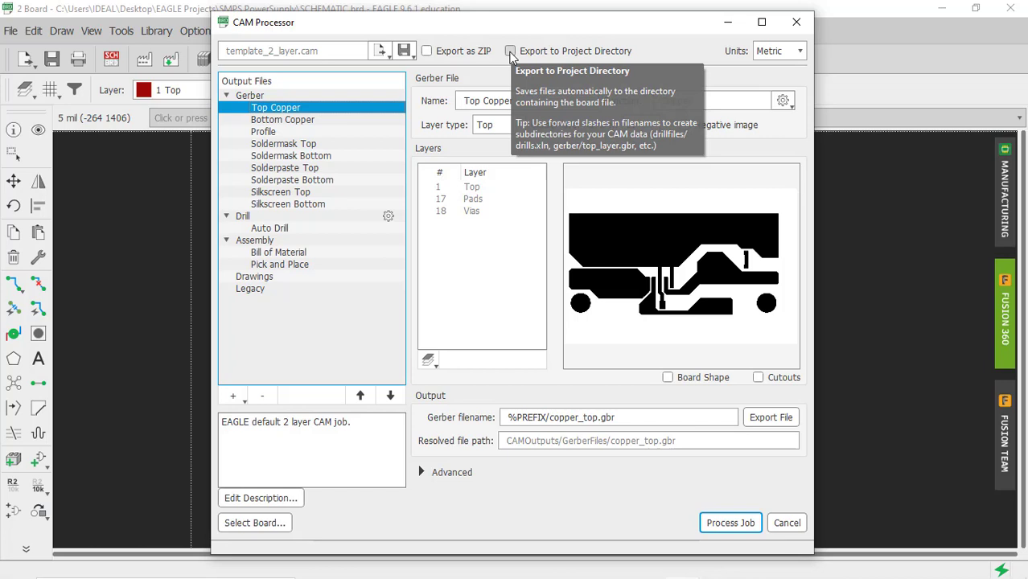
Enable Export to Project Directory and process the CAM job successfully.
click(510, 50)
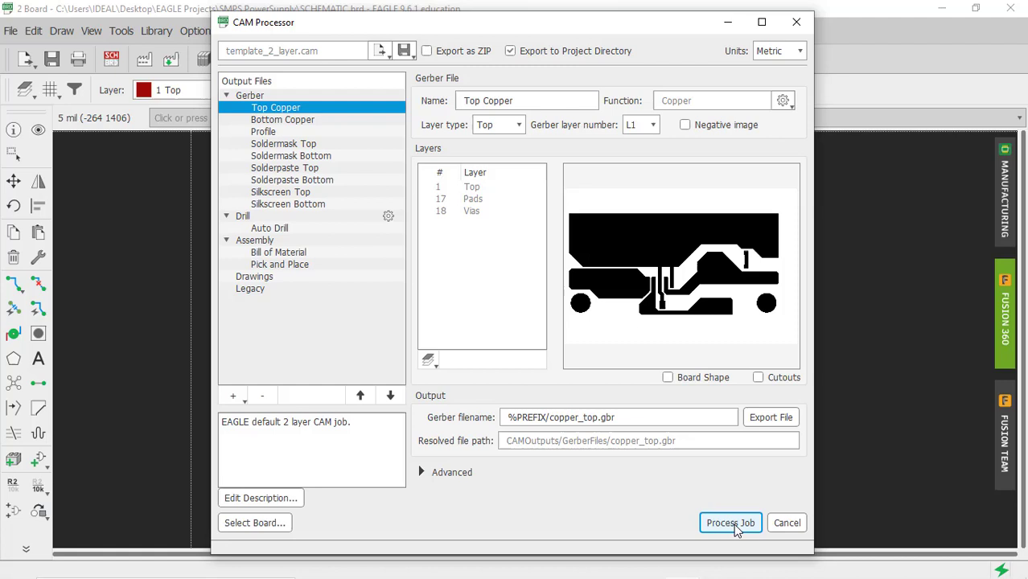
click(731, 523)
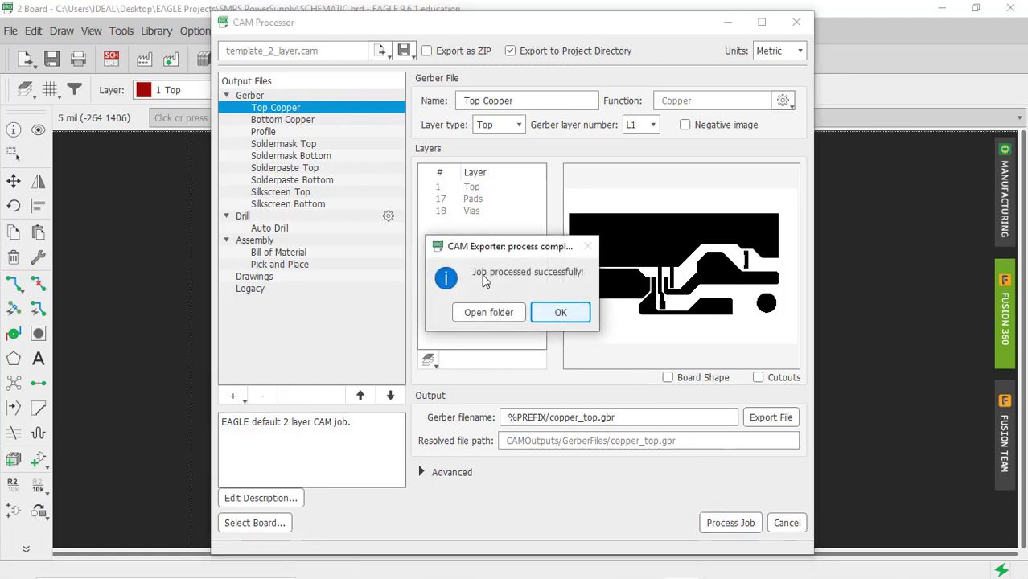
mouse_move(560, 312)
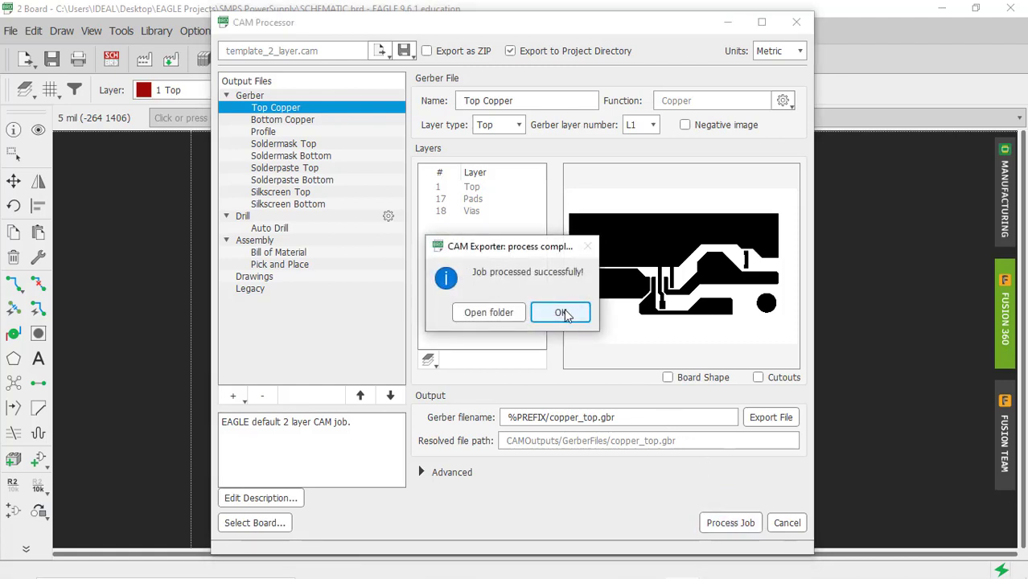
click(560, 312)
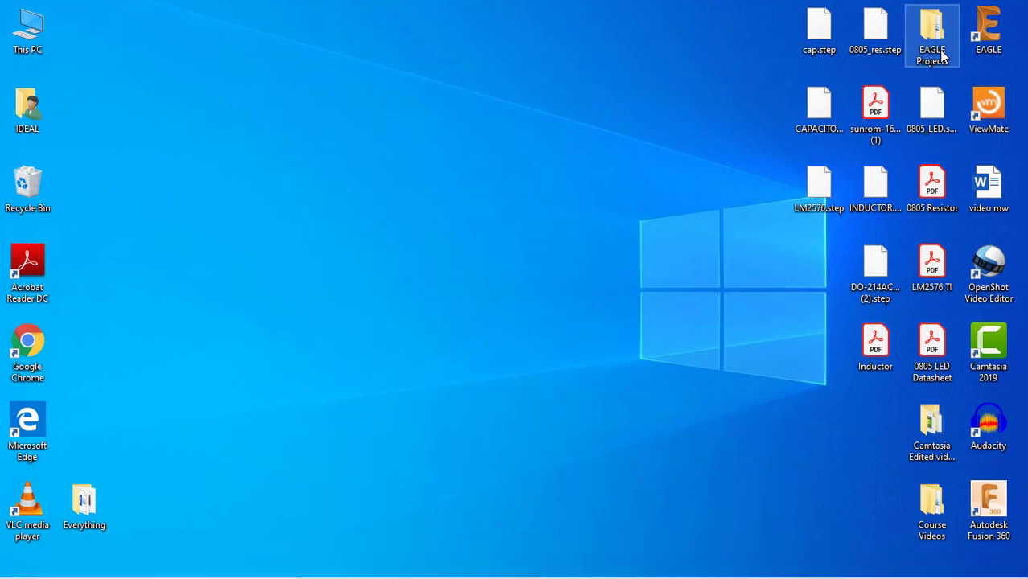
Browse EAGLE Projects > CAMOutputs, viewing the GerberFiles and DrillFiles folders (drill_1_16.xln).
double_click(932, 34)
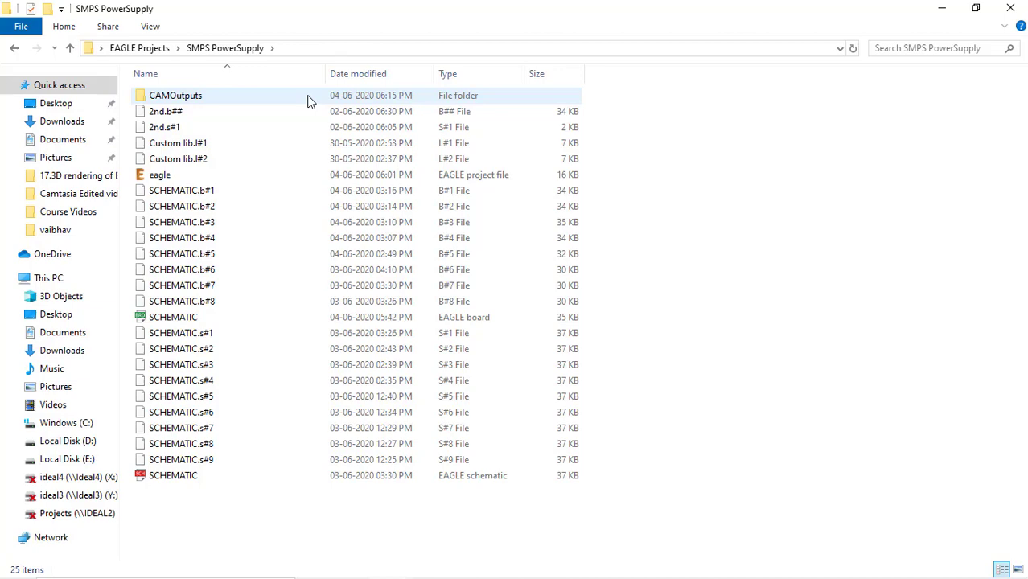
double_click(175, 95)
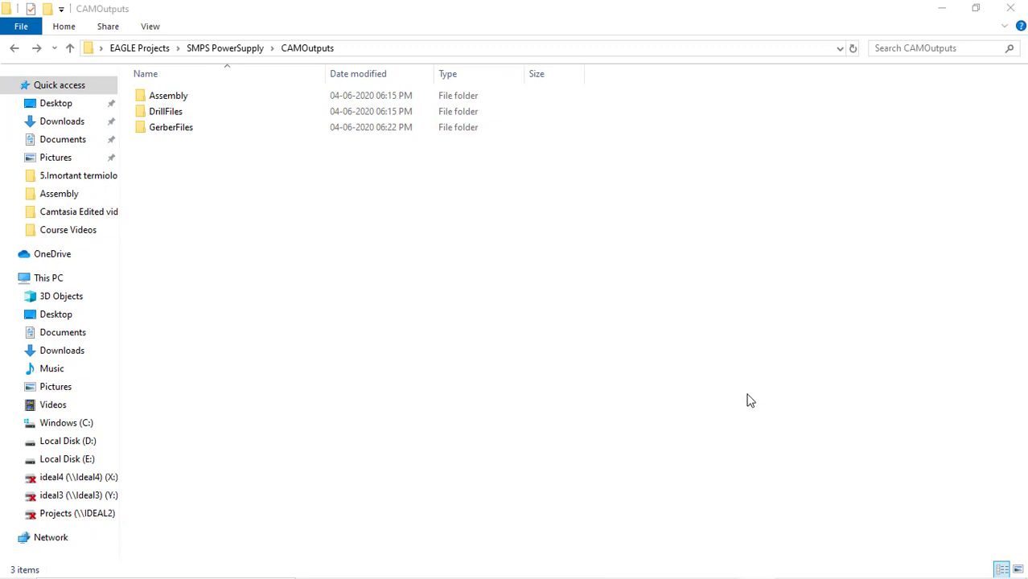
double_click(171, 127)
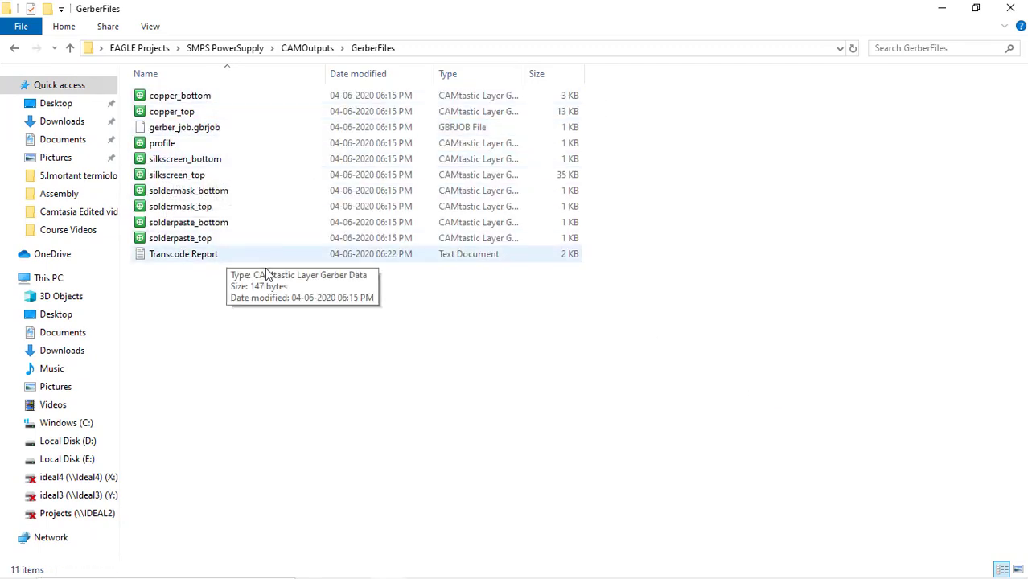
mouse_move(267, 296)
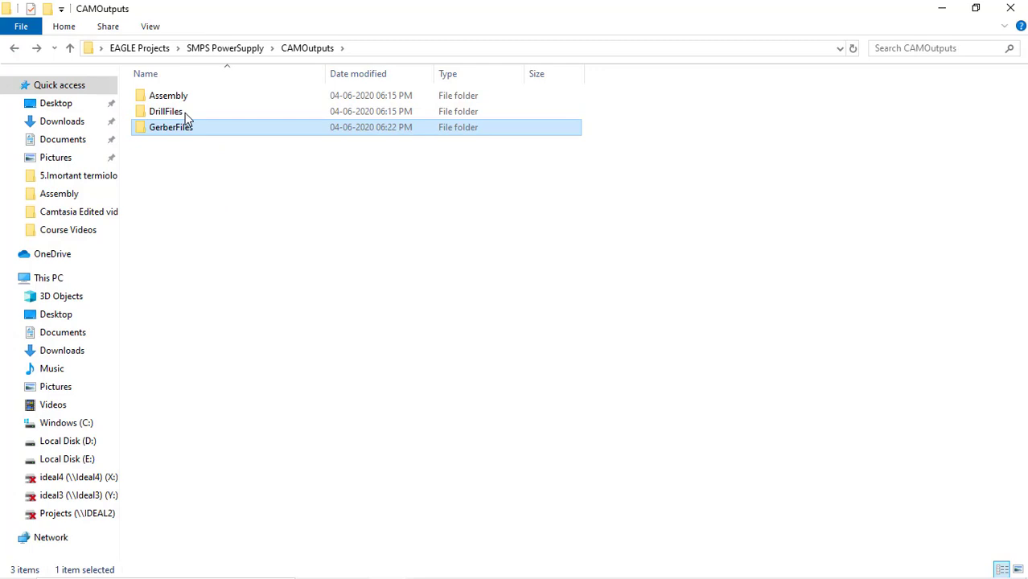
double_click(166, 111)
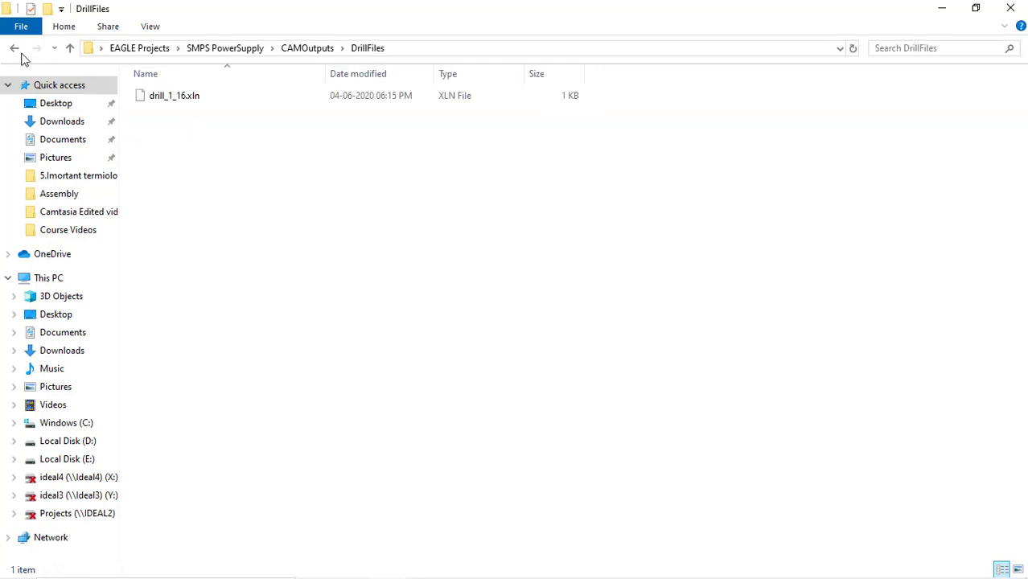
View the PnP_SCHEMATIC_front pick-and-place file in the Assembly folder and close it.
click(13, 48)
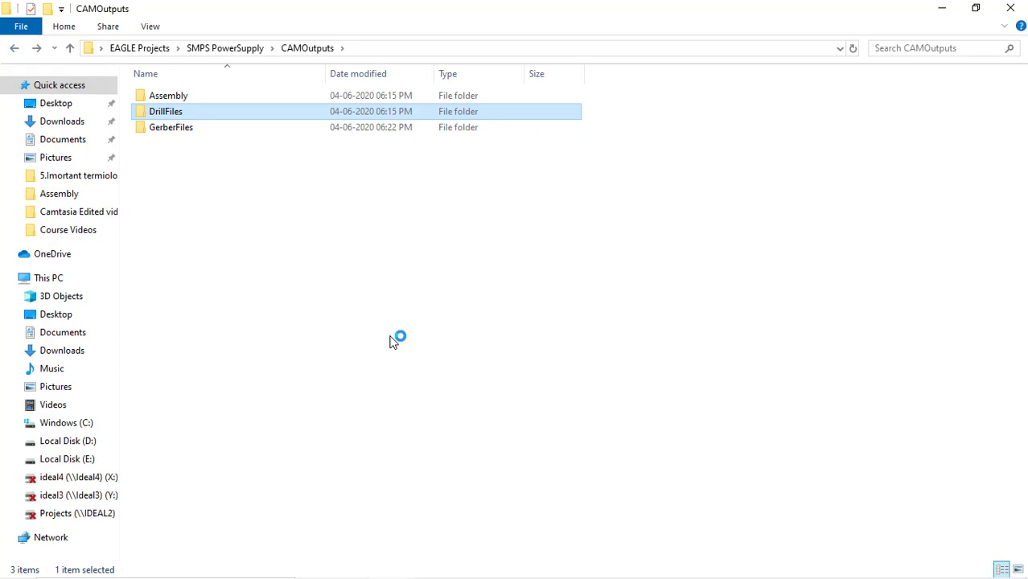
double_click(167, 95)
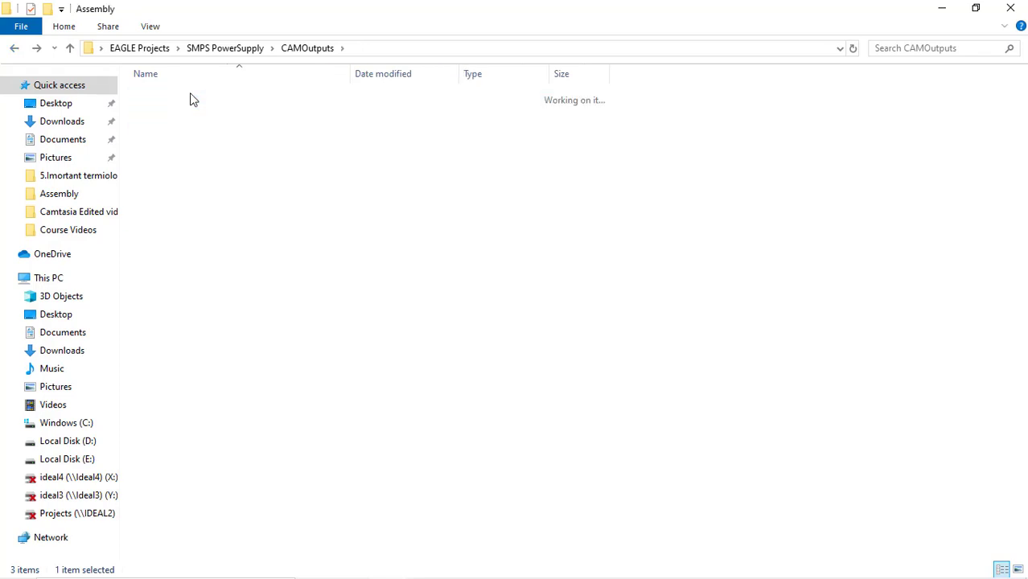
double_click(57, 193)
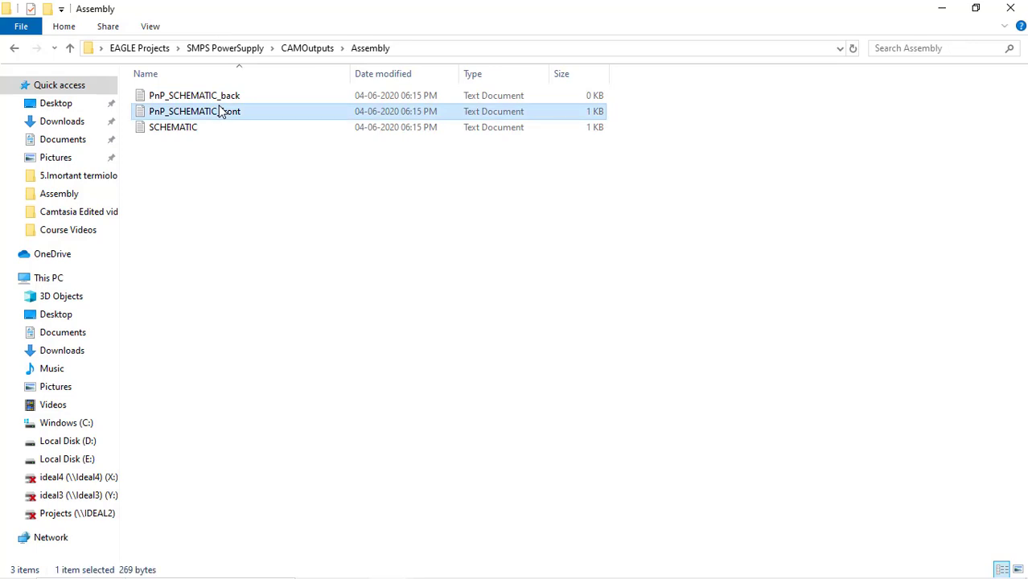
double_click(194, 111)
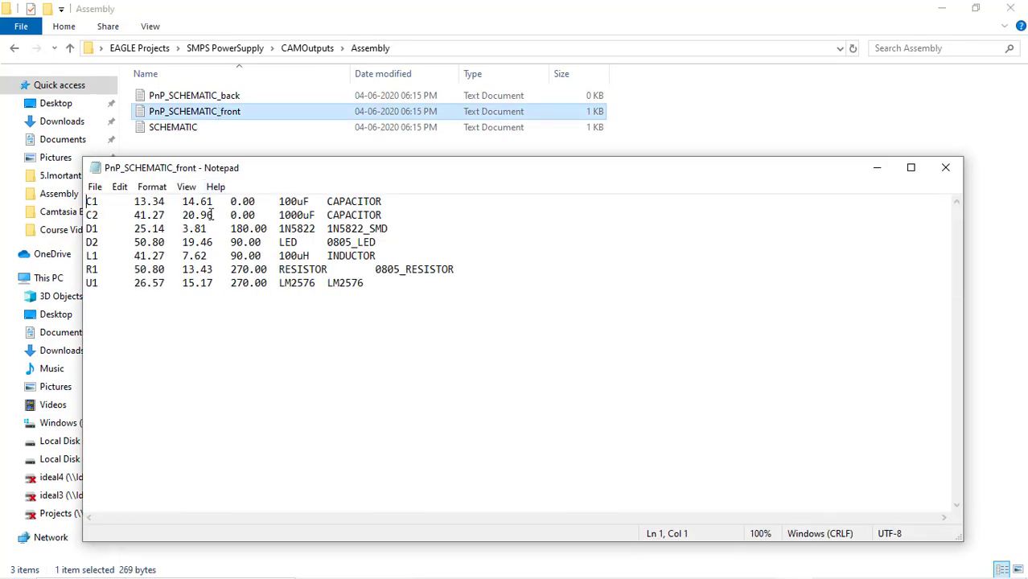
mouse_move(277, 344)
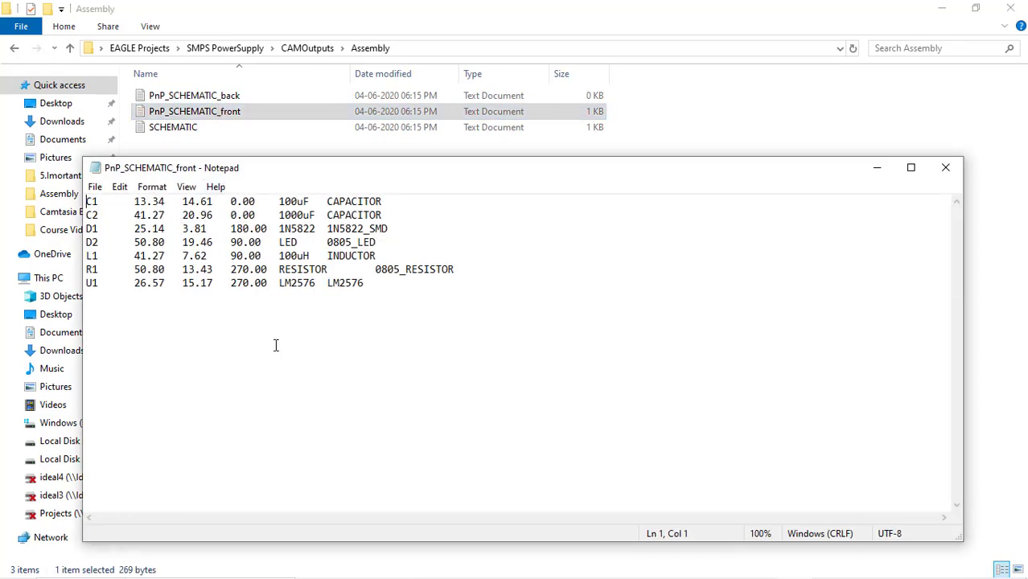
click(946, 167)
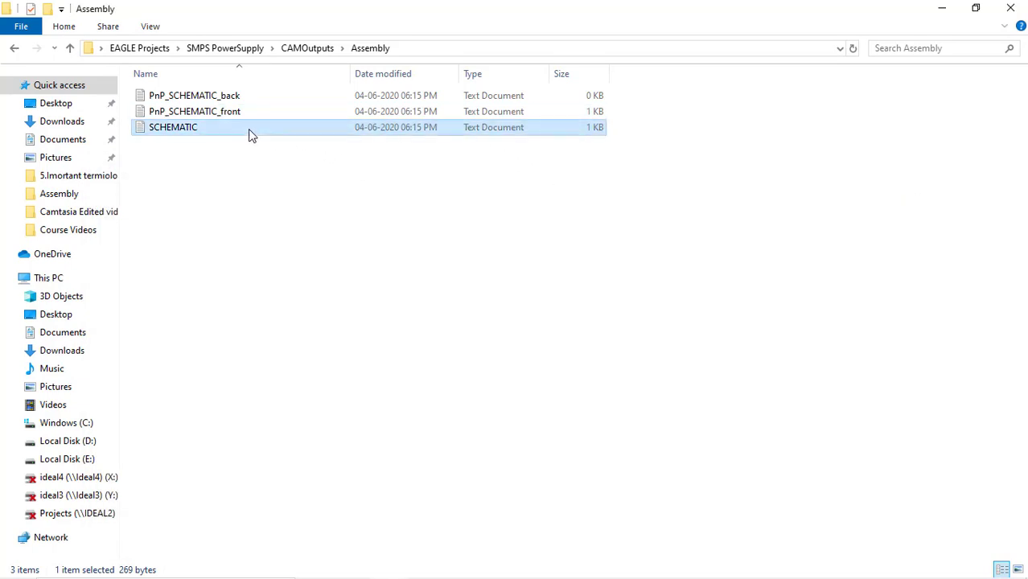
View the SCHEMATIC parts list, close it, and return to CAMOutputs.
double_click(174, 127)
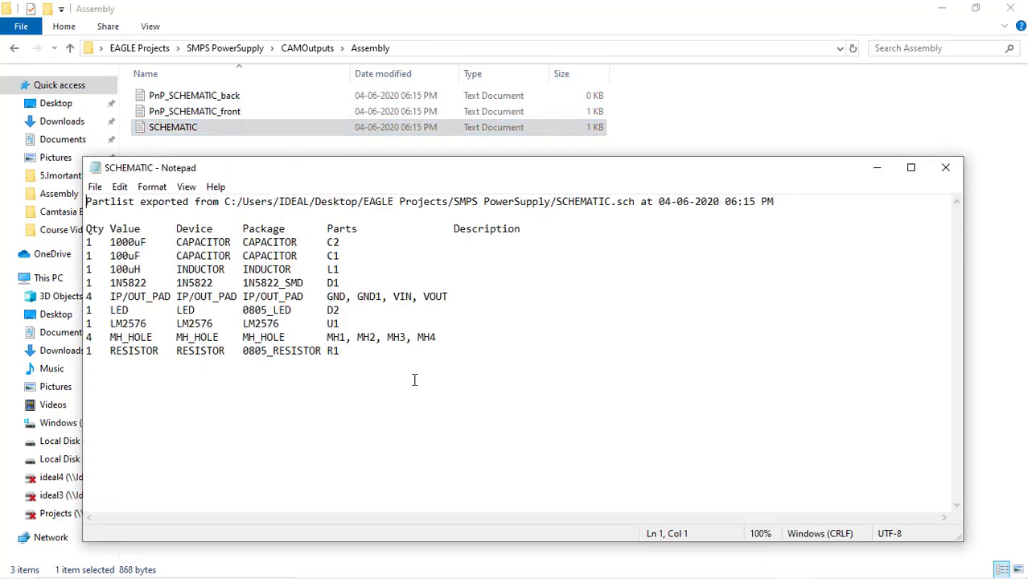
click(946, 167)
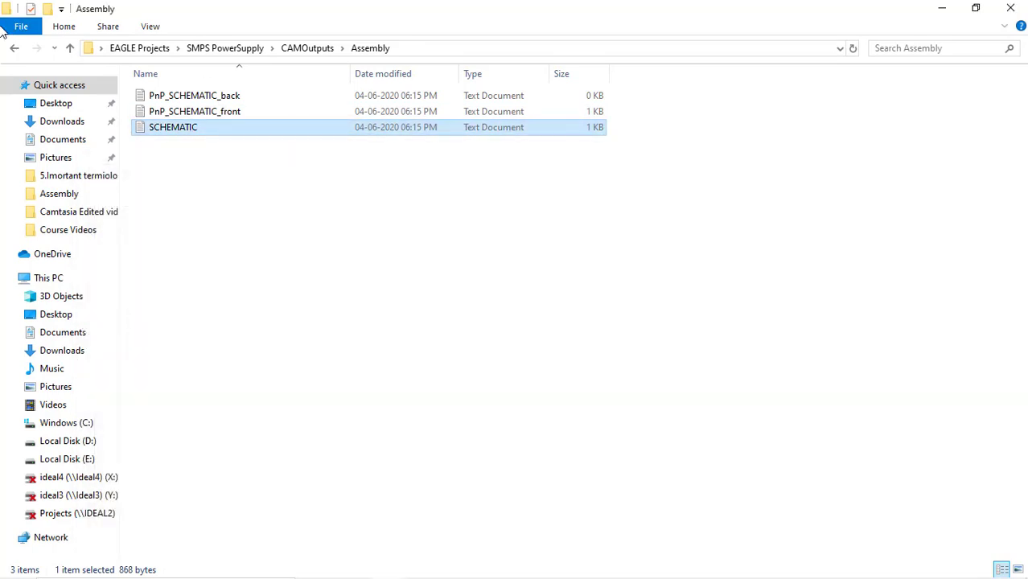
click(13, 49)
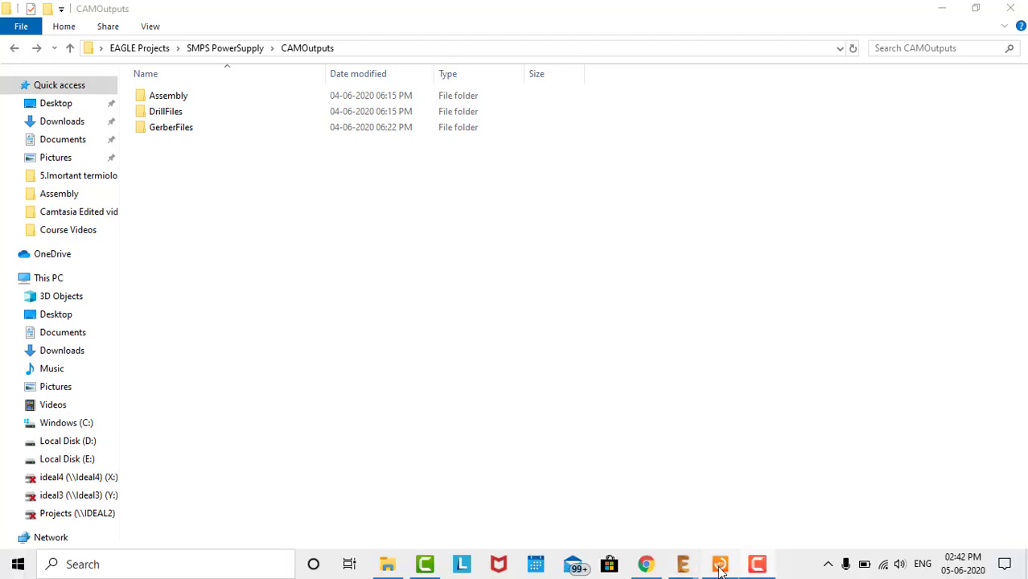
Bring up ViewMate with an empty New_job.
click(721, 563)
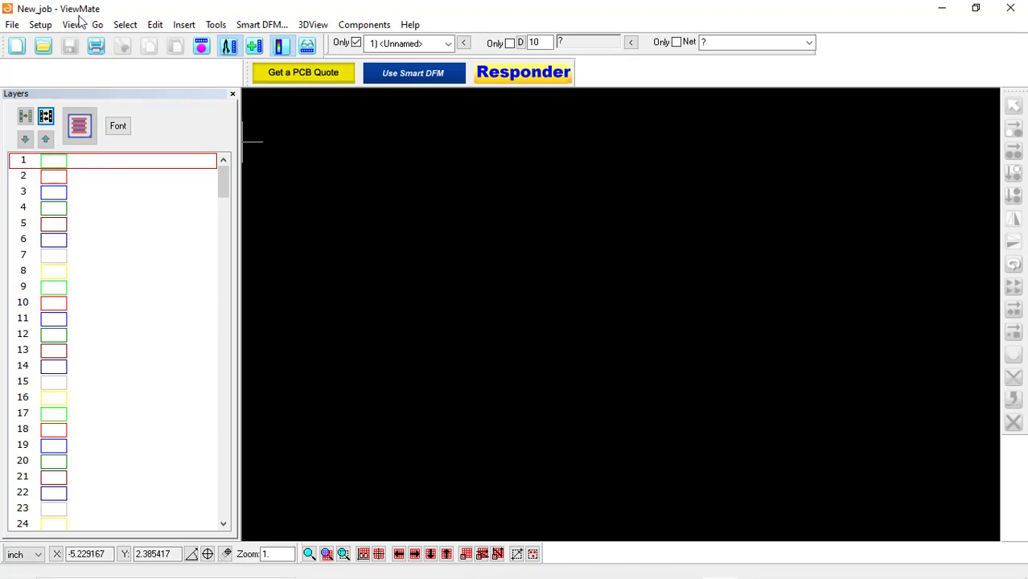
mouse_move(605, 529)
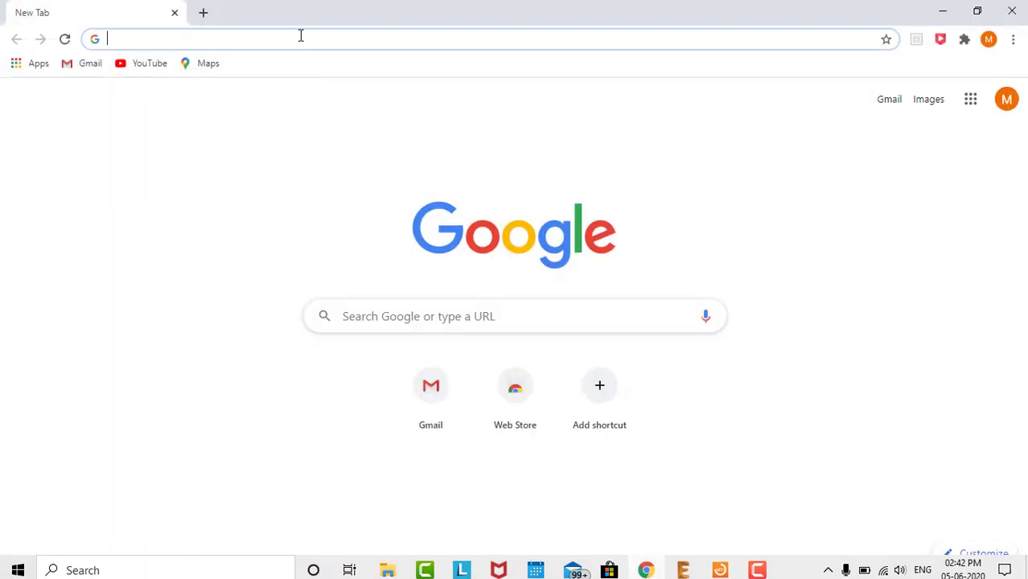
Search for 'viewmate gerber viewer free download' and view the Pentalogix free ViewMate download.
click(299, 39)
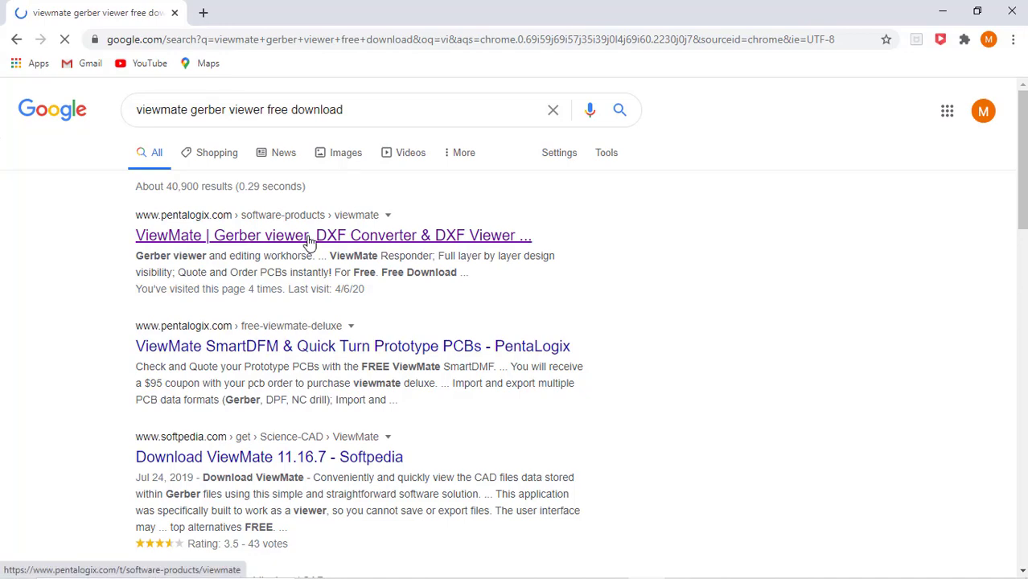
click(333, 235)
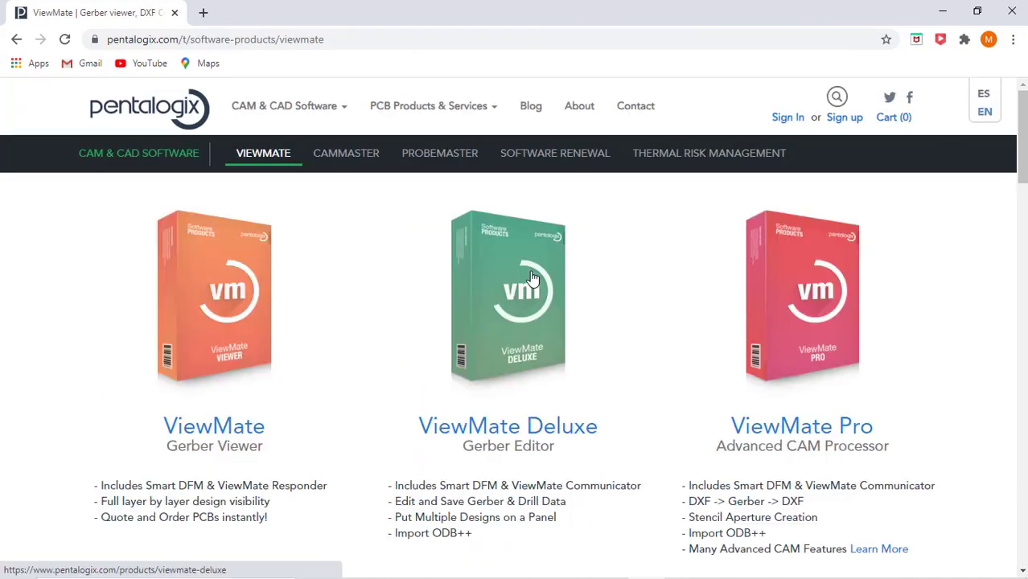
scroll(down, 3)
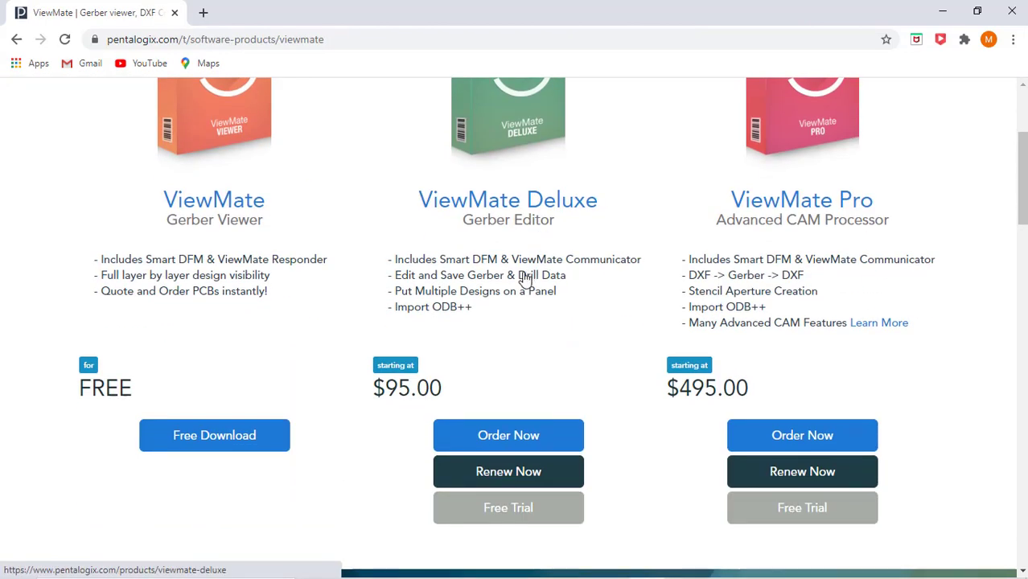
mouse_move(214, 435)
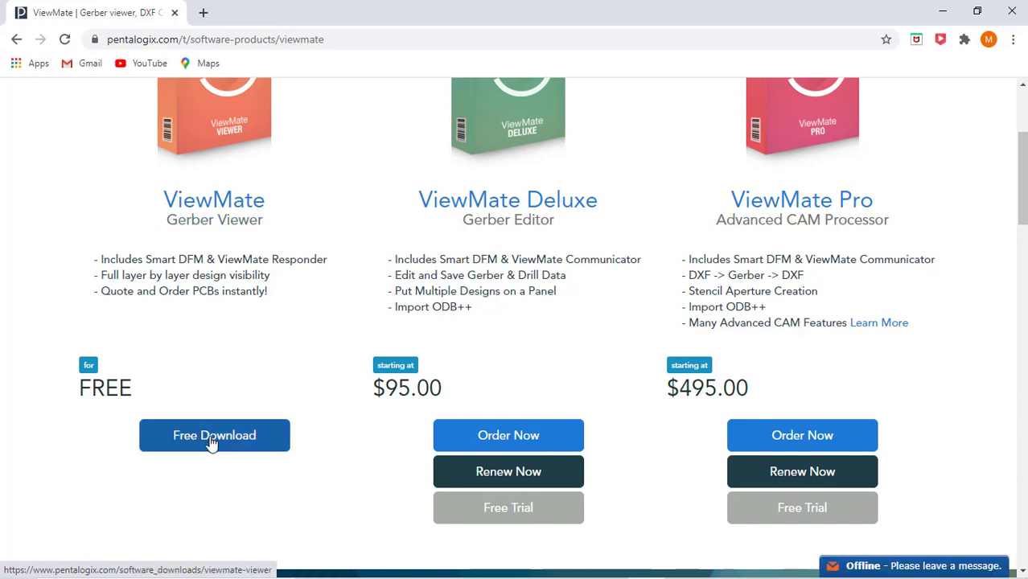
mouse_move(972, 61)
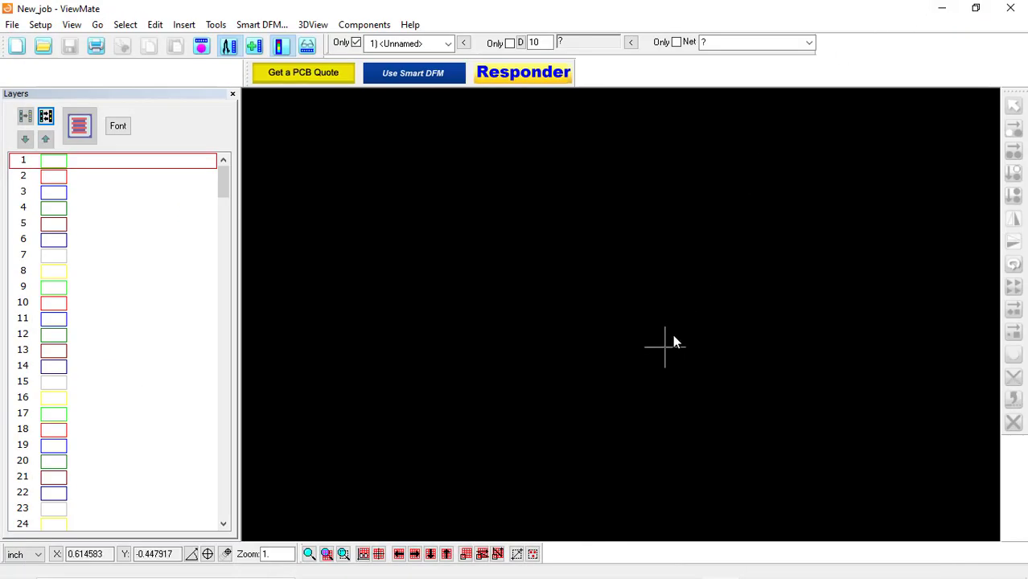
mouse_move(551, 338)
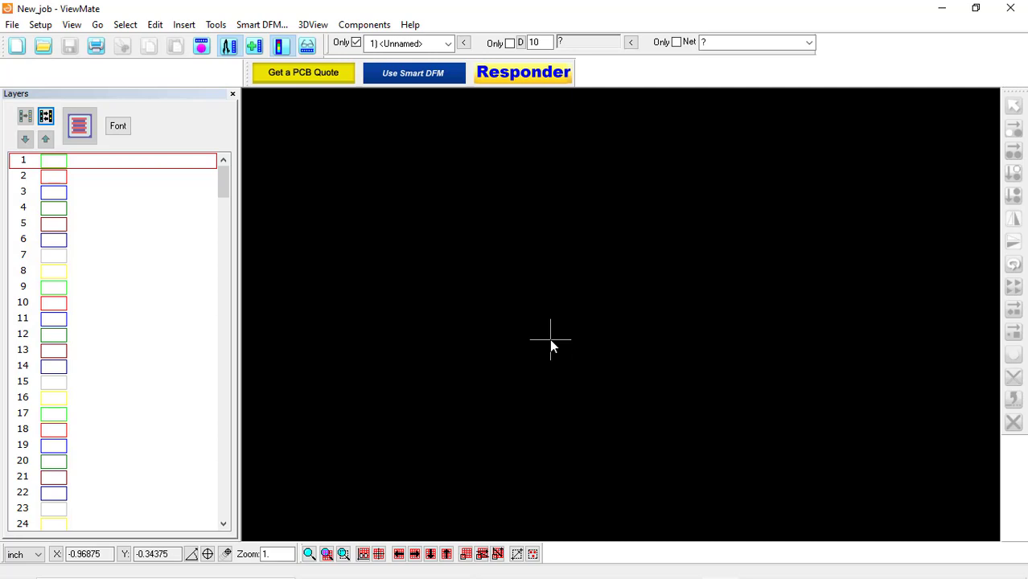
mouse_move(552, 425)
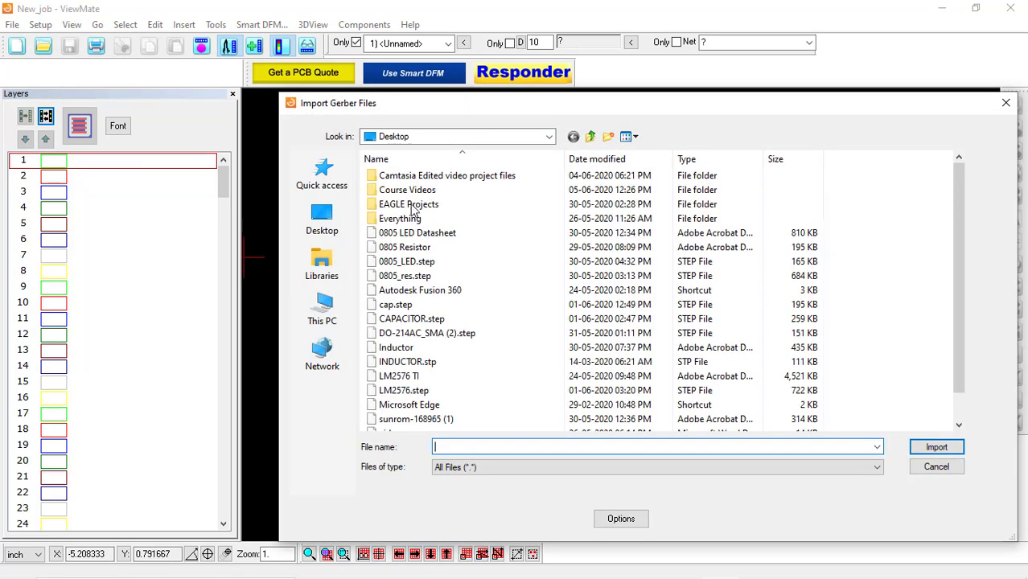
Import all eleven files from SMPS PowerSupply\CAMOutputs\GerberFiles into ViewMate, accepting the syntax warning.
double_click(409, 202)
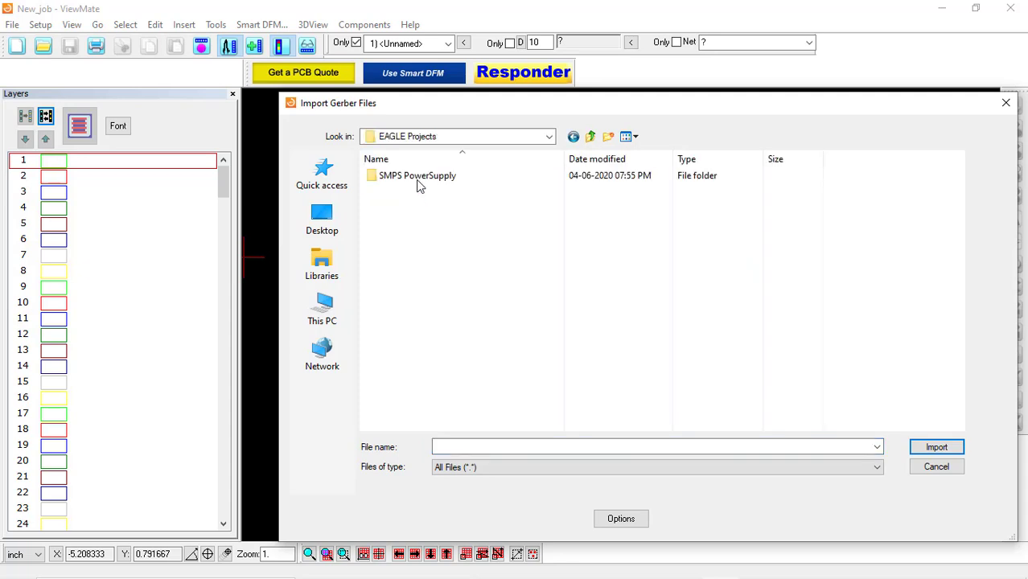
double_click(417, 176)
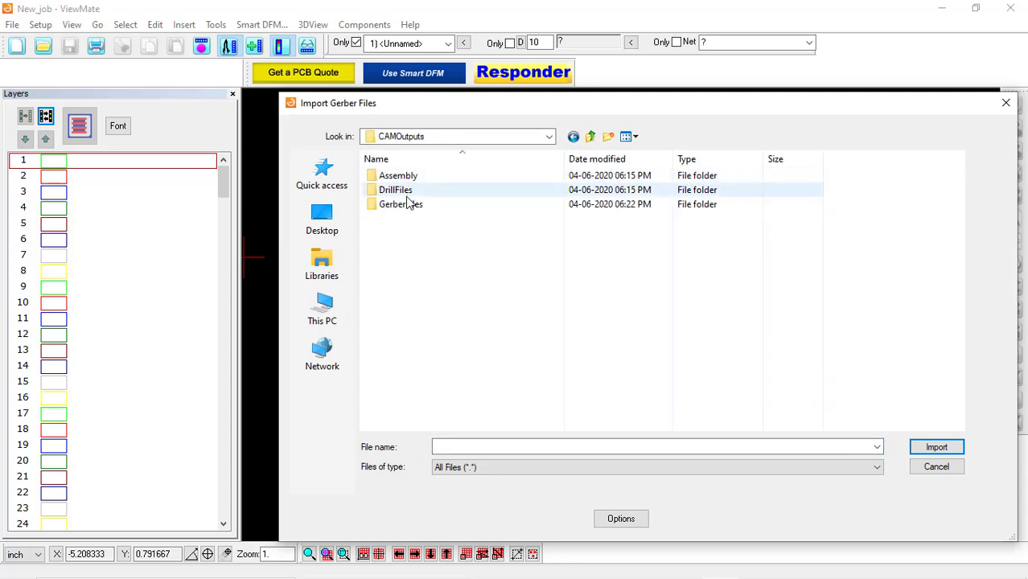
double_click(401, 203)
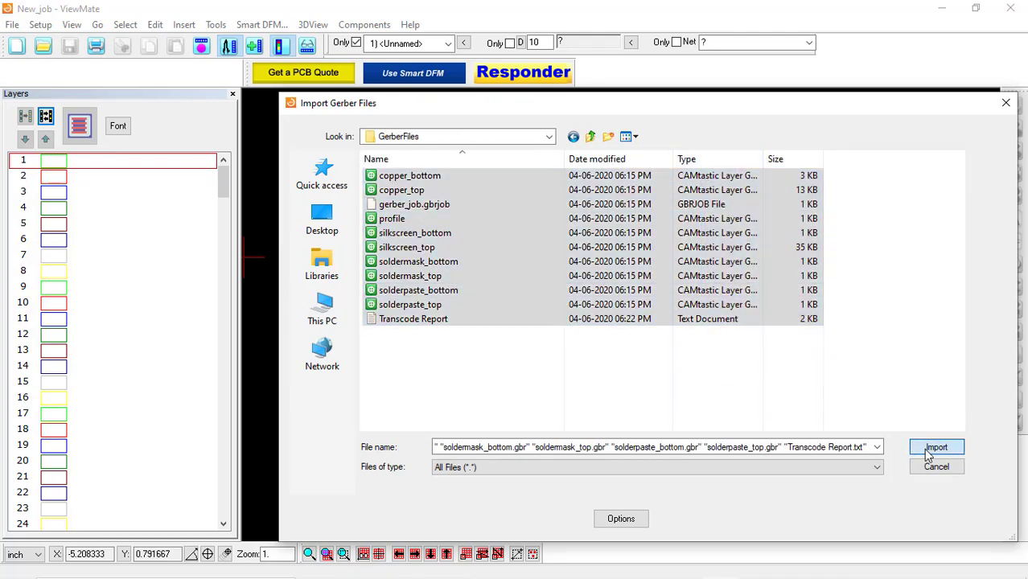
click(937, 447)
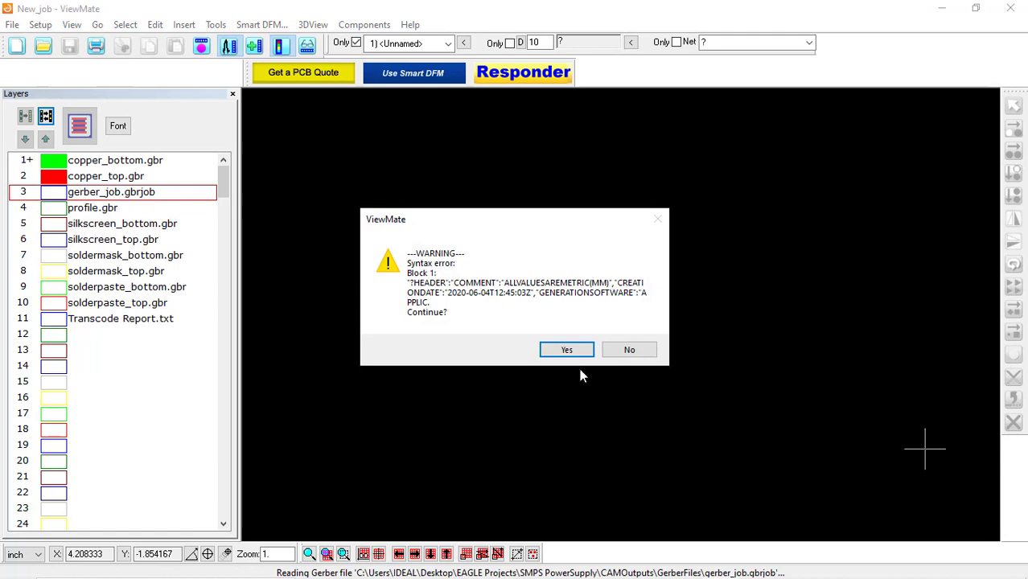
click(566, 349)
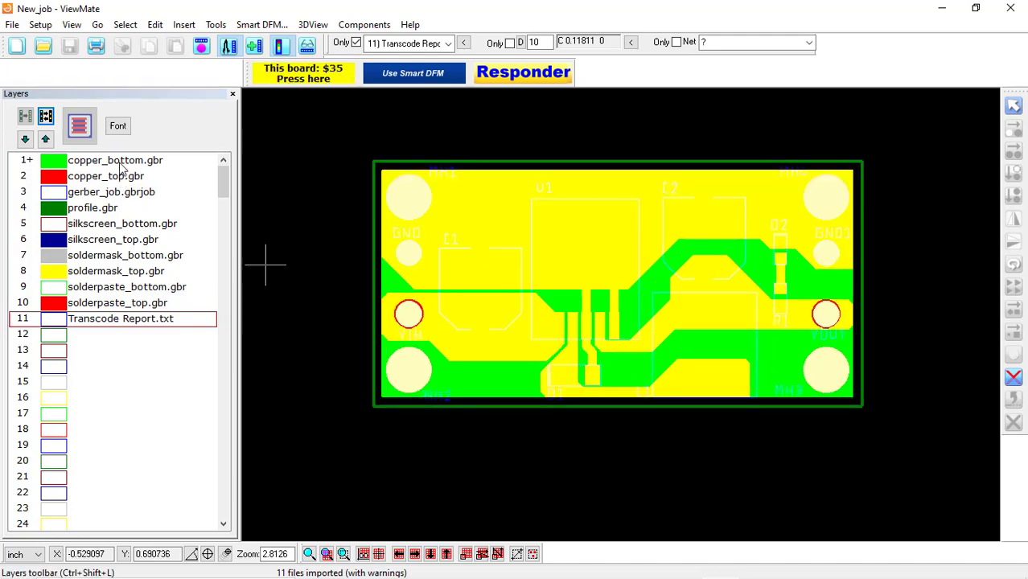
View copper_top, silkscreen_bottom, soldermask_top, solderpaste_top, profile and silkscreen_top layers one at a time.
click(106, 175)
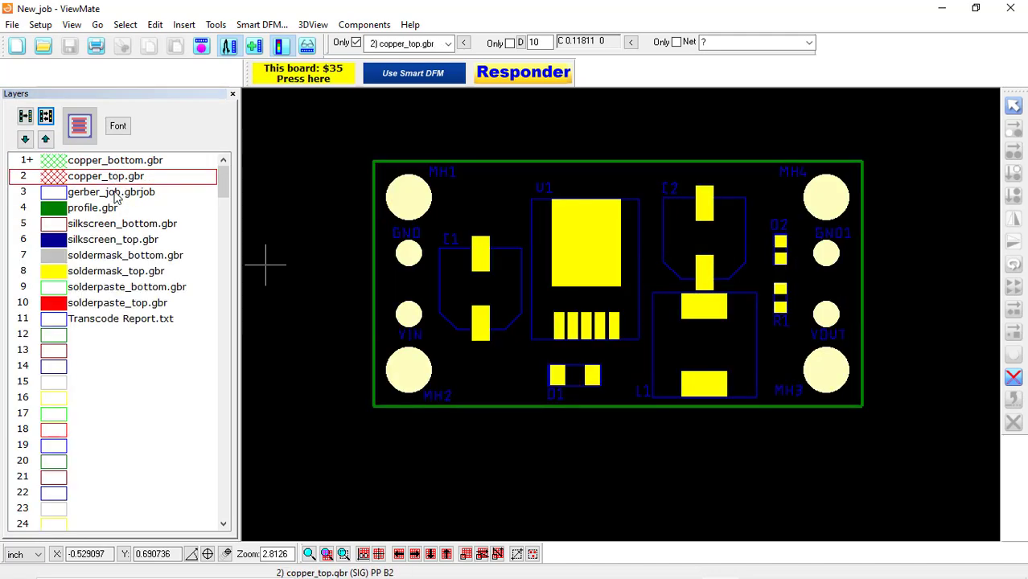
click(123, 222)
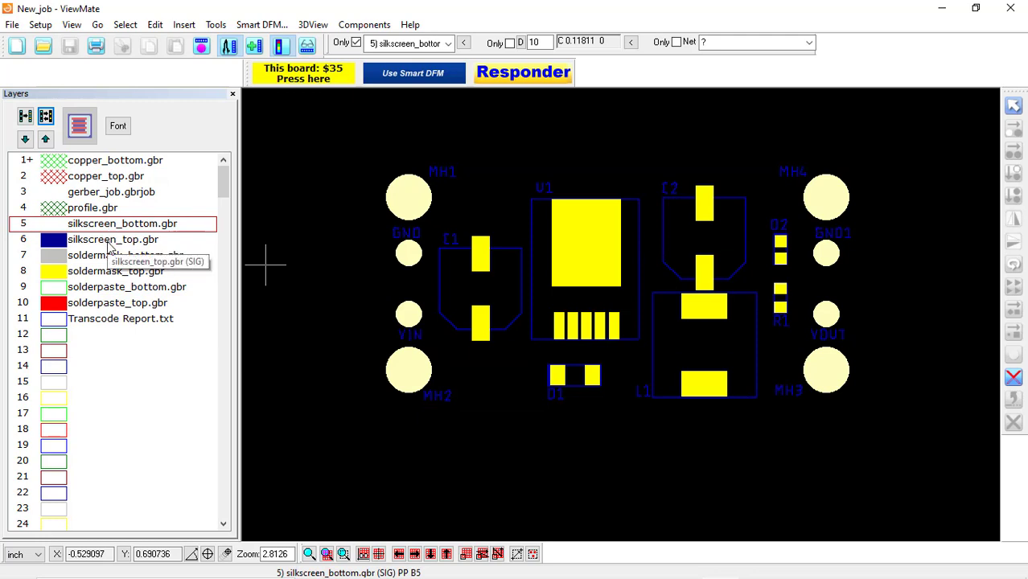
click(116, 271)
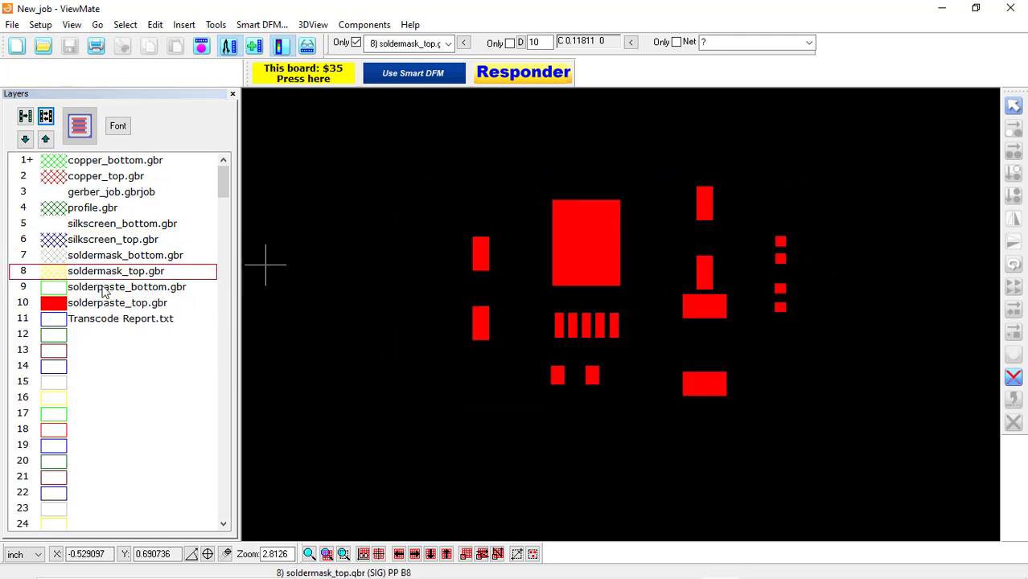
click(117, 303)
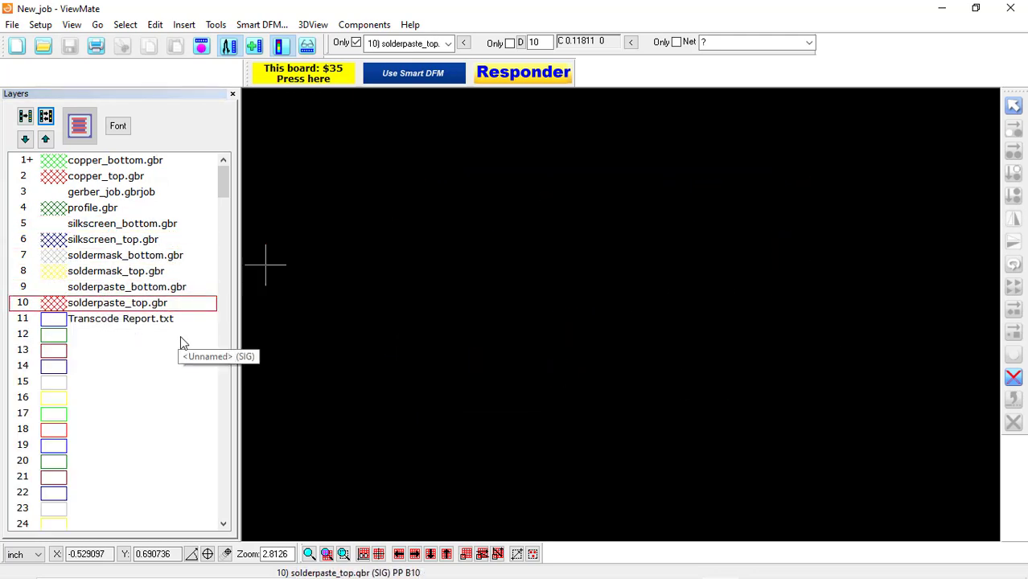
click(92, 208)
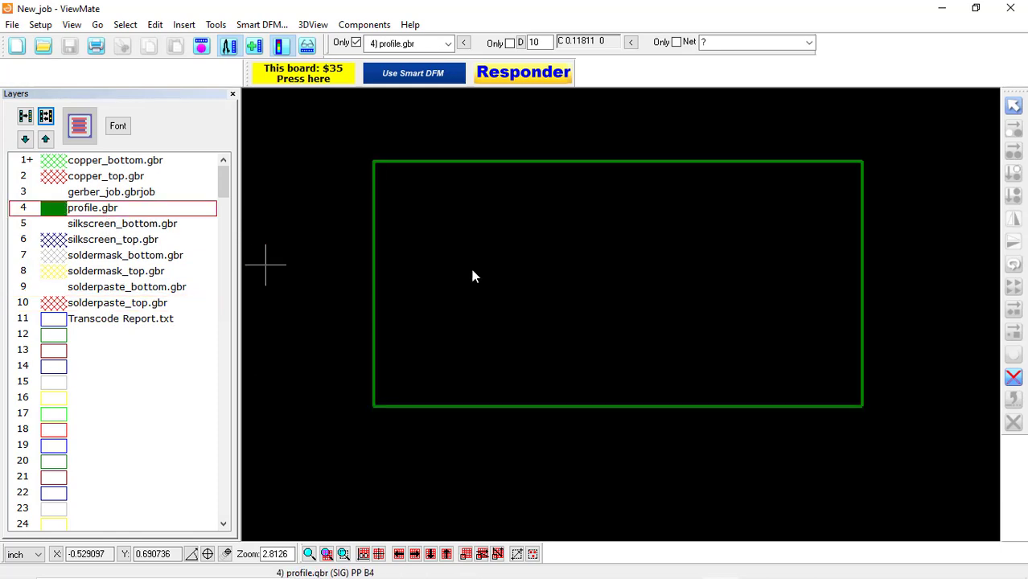
mouse_move(795, 470)
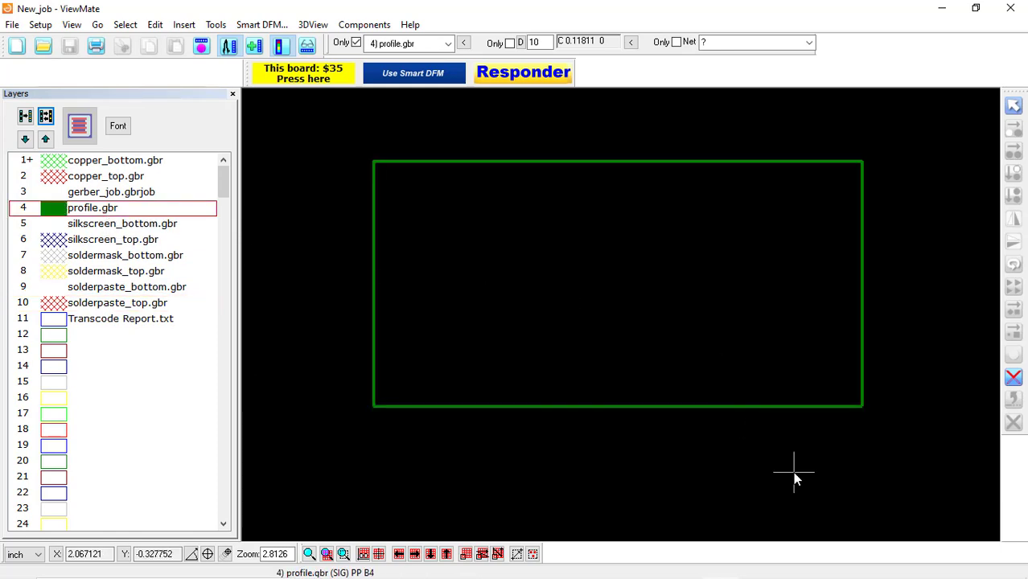
mouse_move(255, 296)
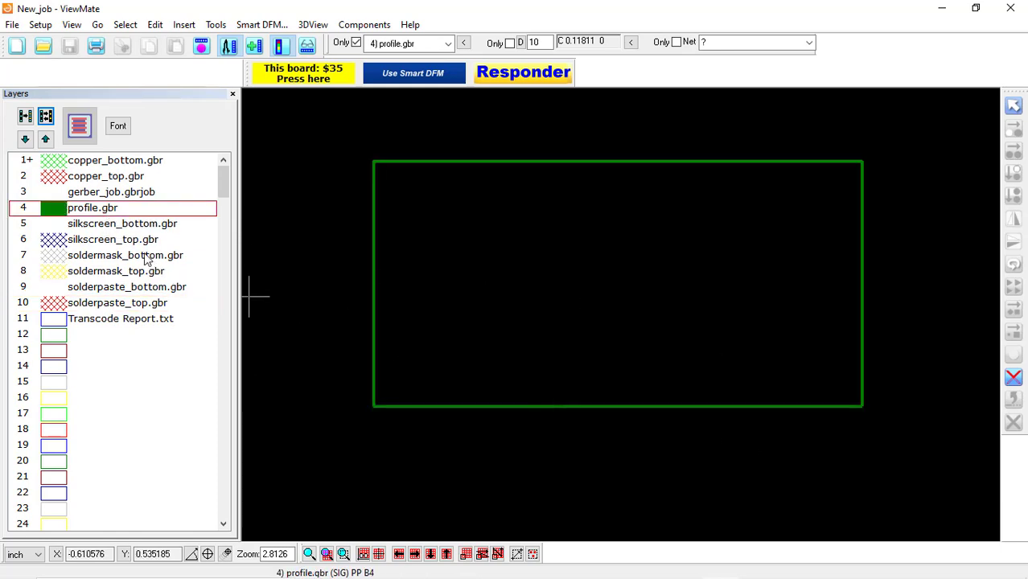
click(113, 238)
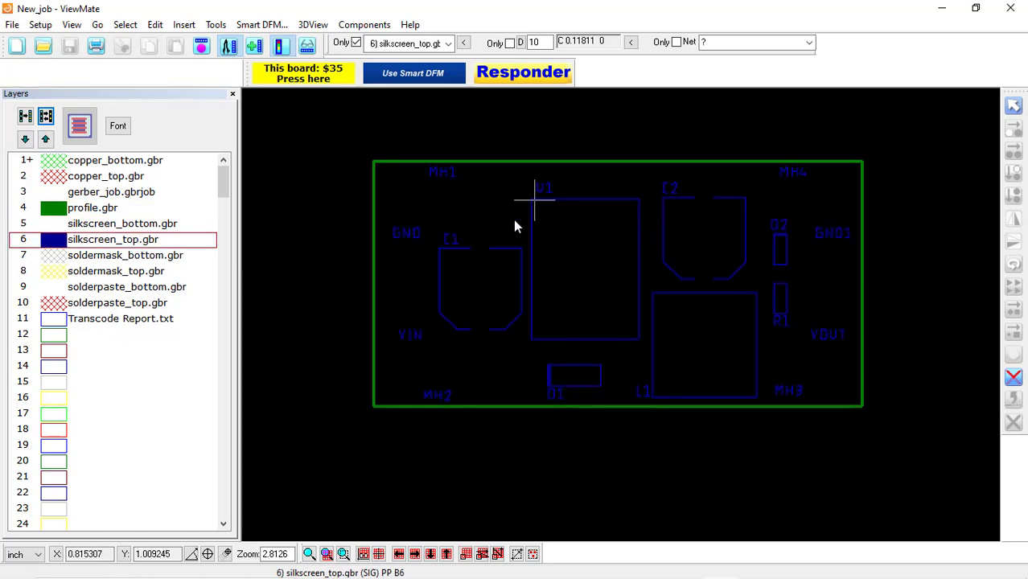
mouse_move(667, 333)
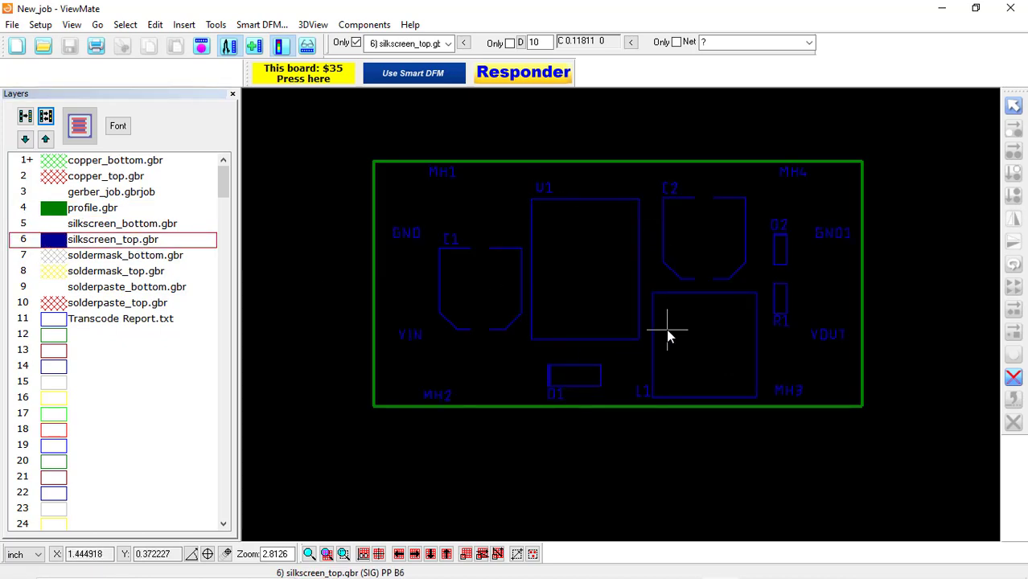
mouse_move(554, 312)
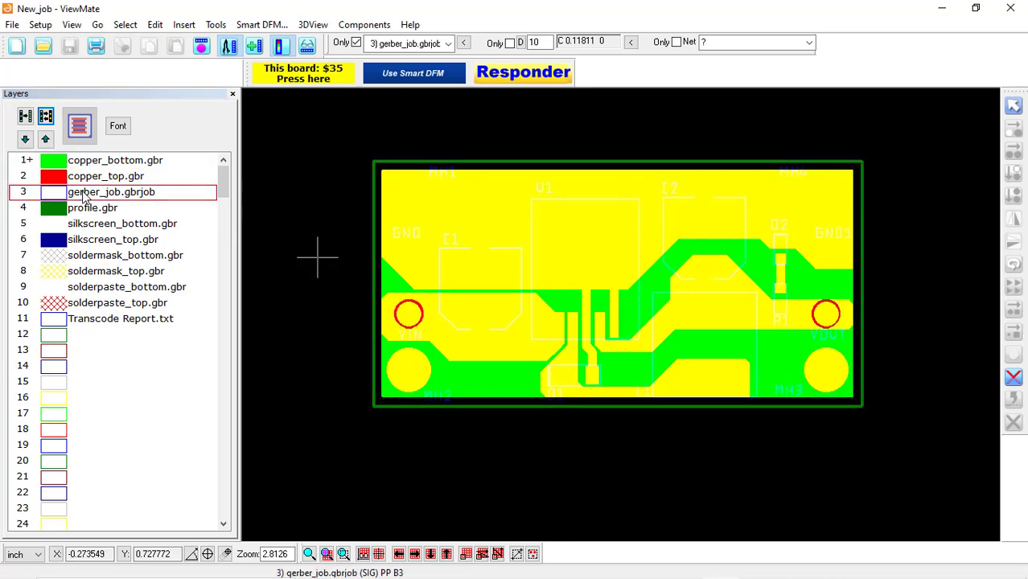
Toggle silkscreen_bottom, solderpaste_bottom and soldermask_bottom on in the composite board view.
click(122, 222)
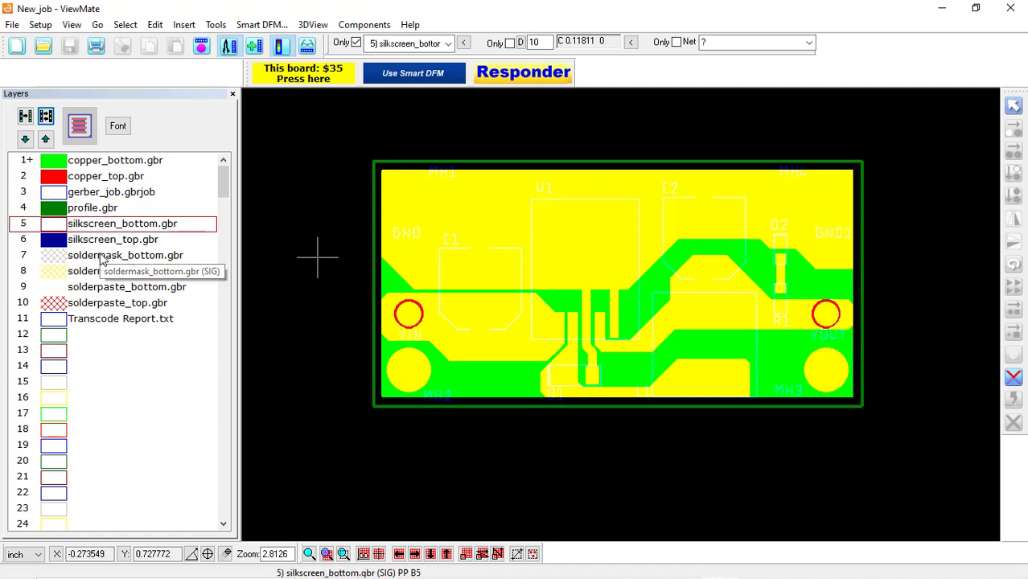
click(125, 286)
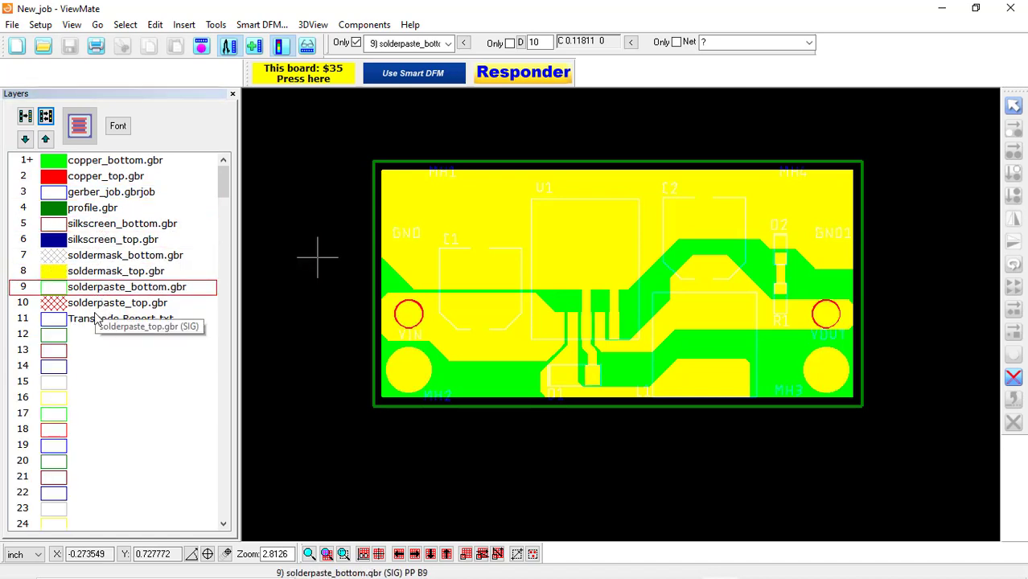
click(125, 254)
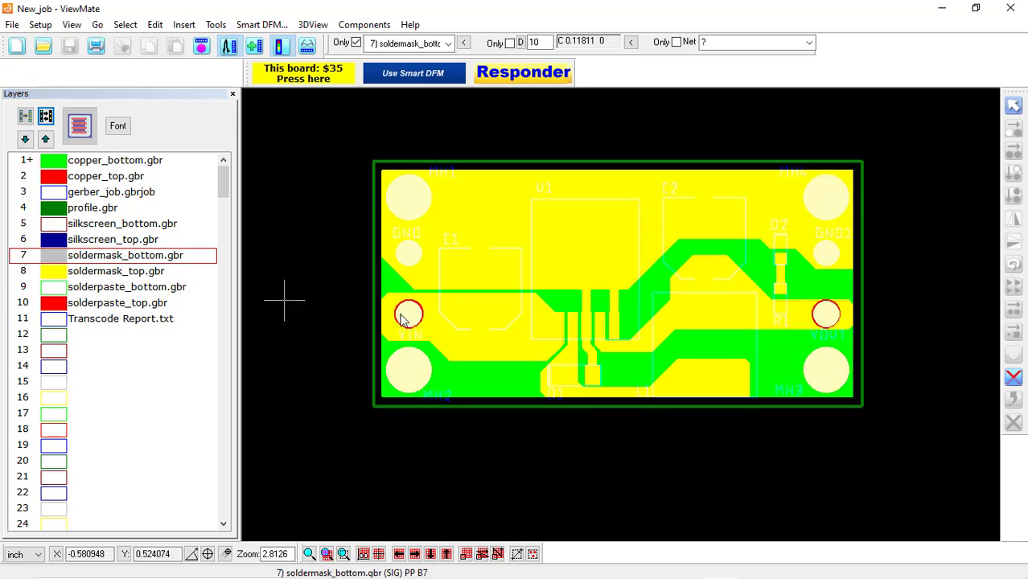
mouse_move(505, 331)
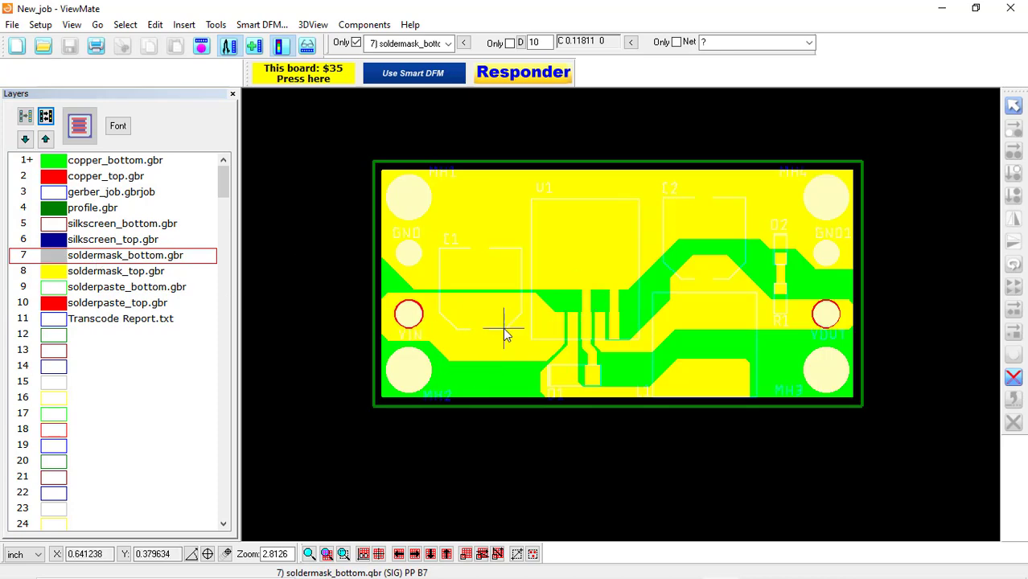
mouse_move(257, 250)
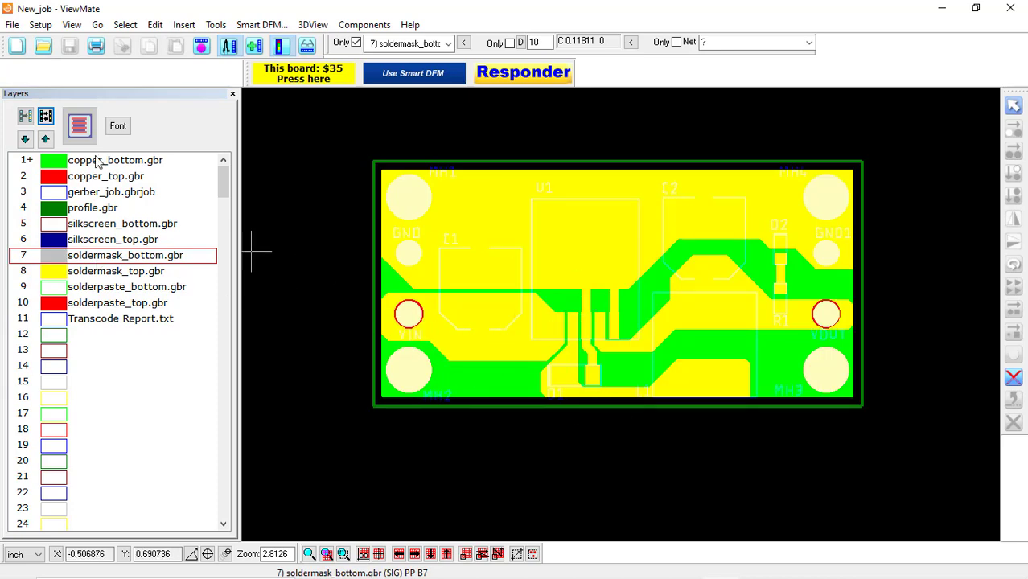
click(13, 24)
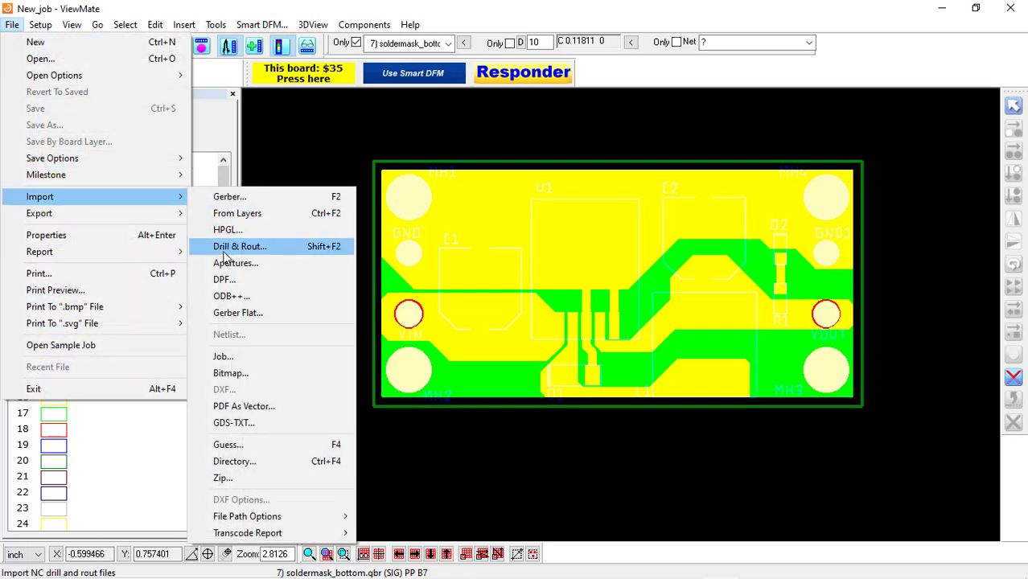
click(240, 246)
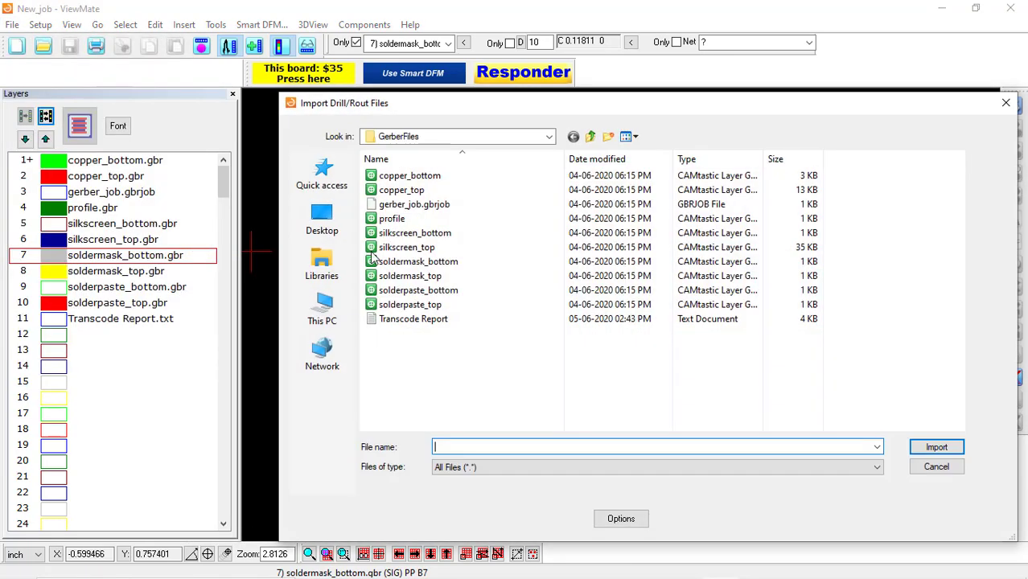
click(588, 135)
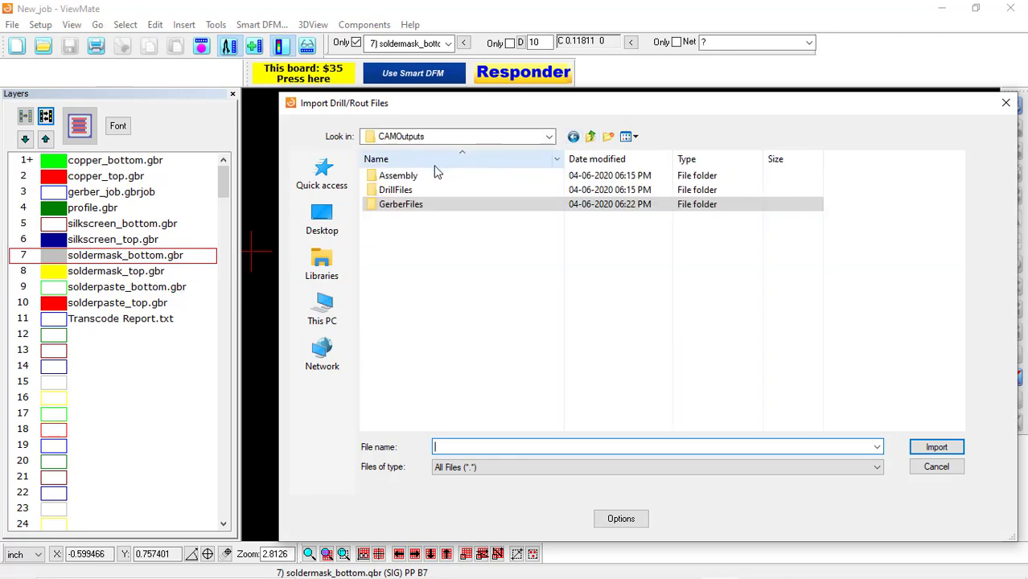
double_click(396, 190)
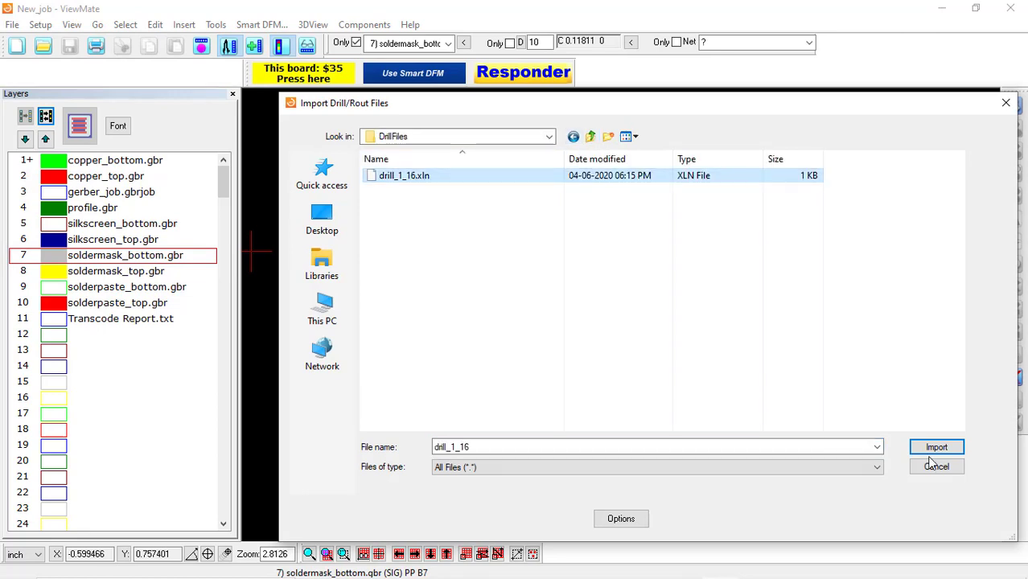
click(936, 447)
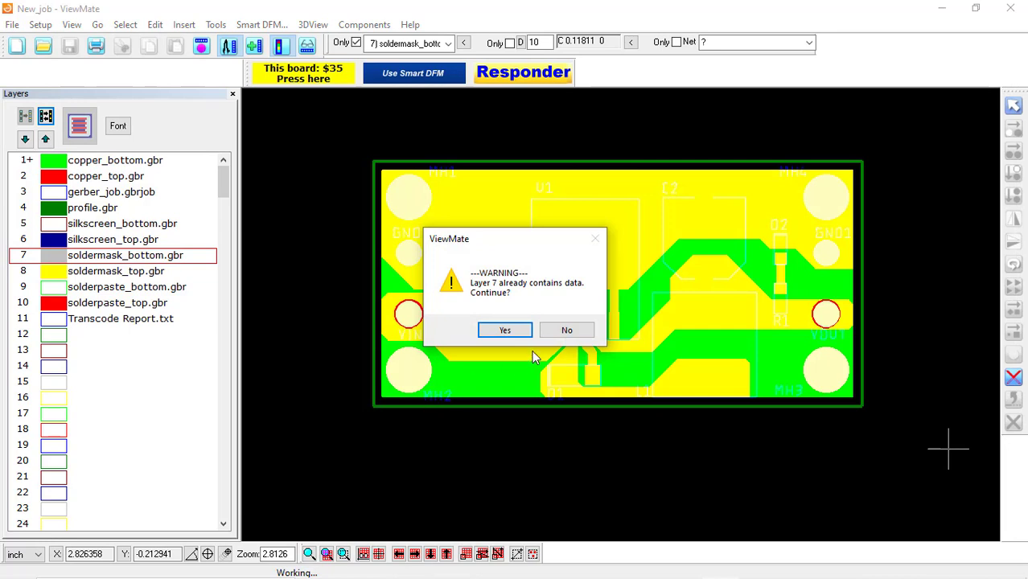
click(505, 330)
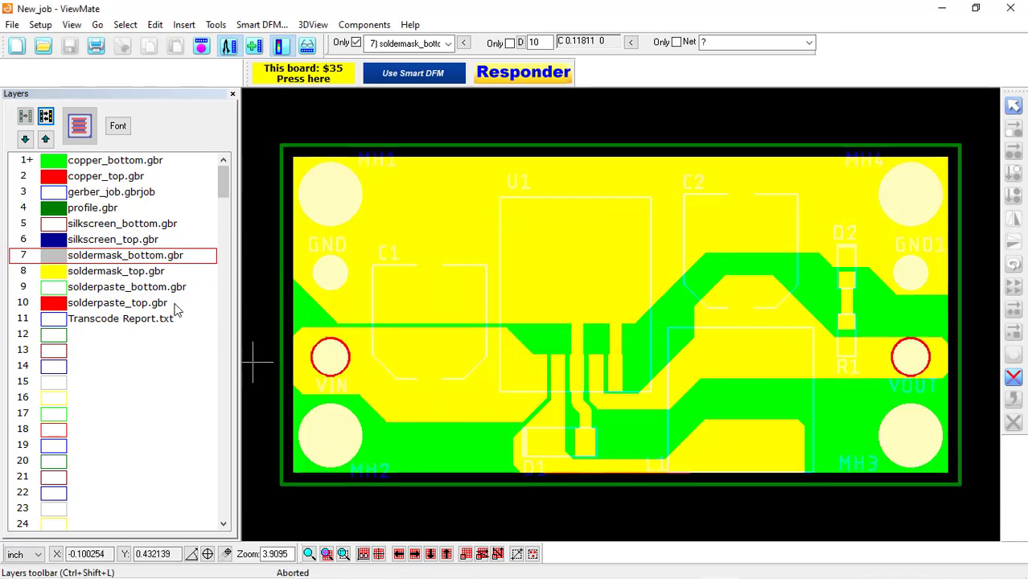
Import drill_1_16.xln drill and rout data into empty layer 12, then return to the EAGLE board layout.
click(112, 334)
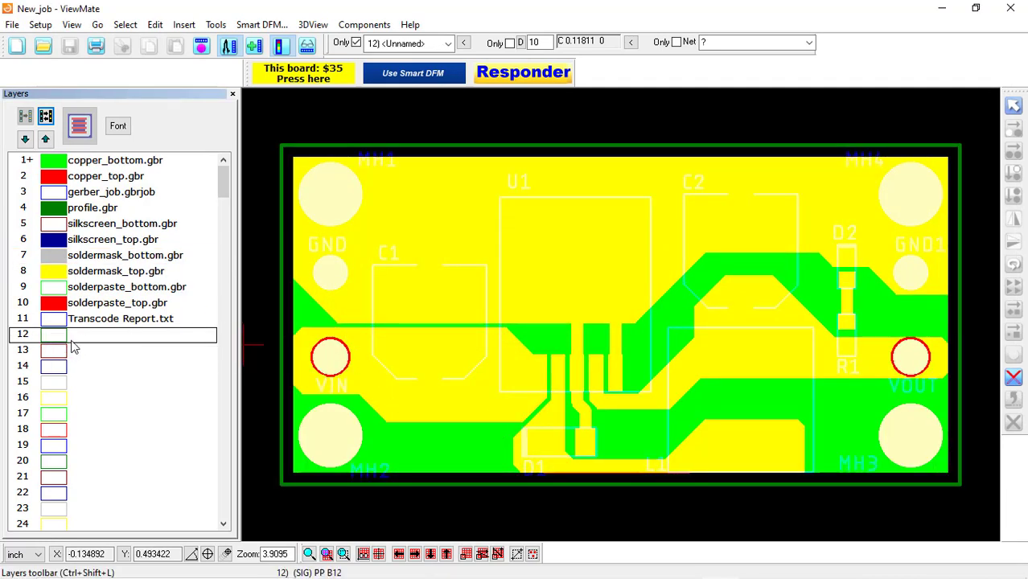
click(13, 24)
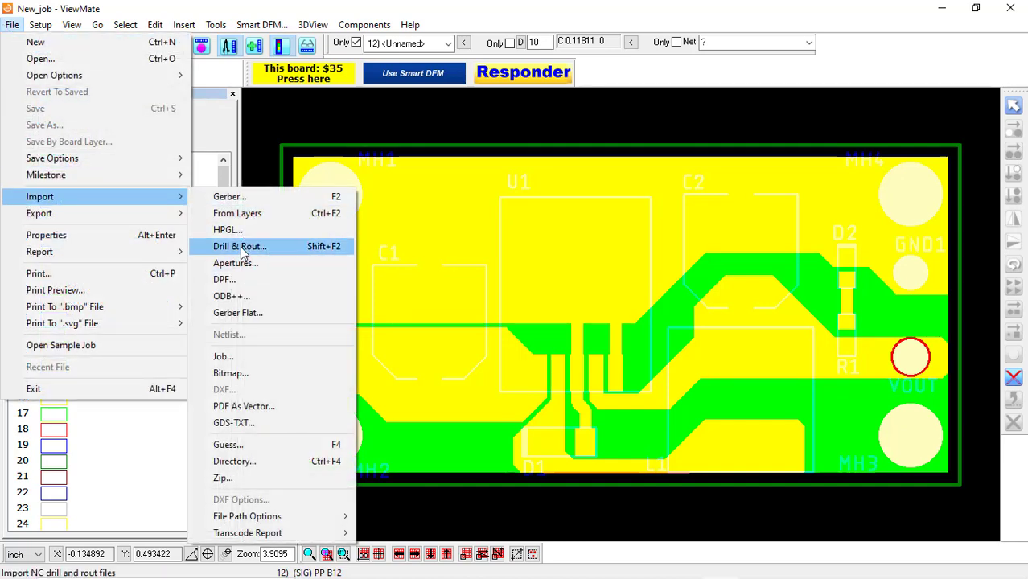
click(239, 246)
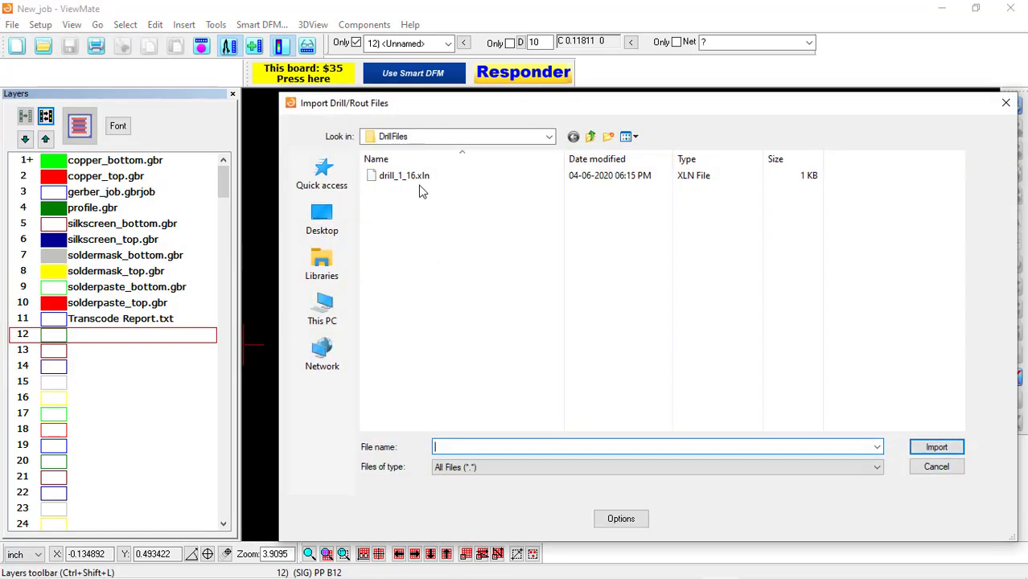
click(404, 175)
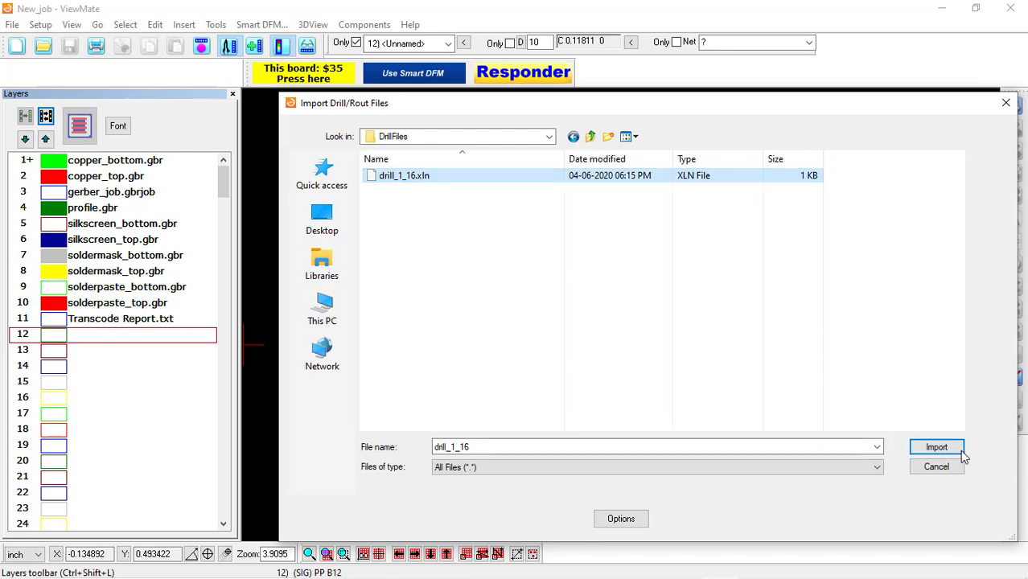
click(937, 447)
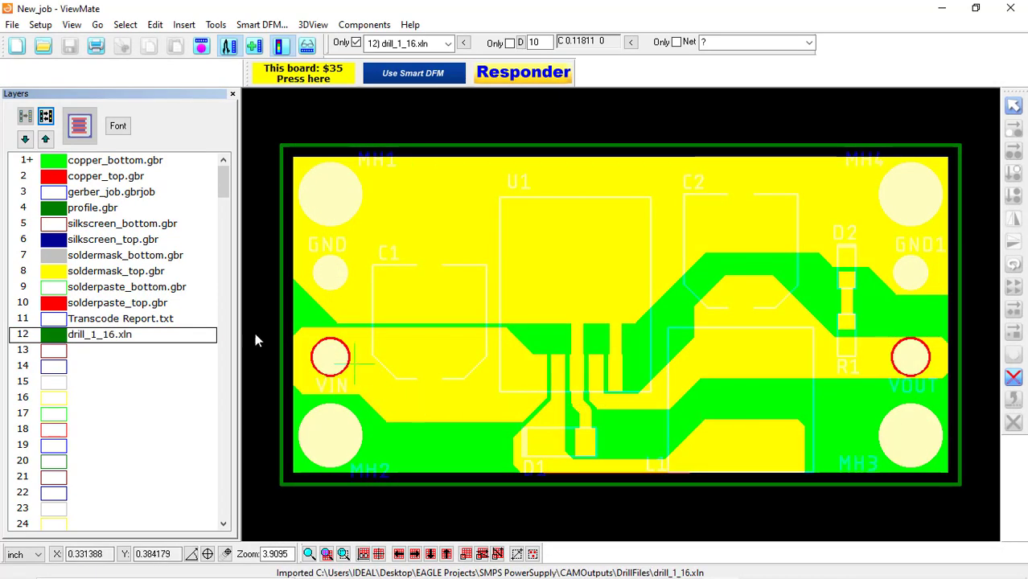
scroll(down, 3)
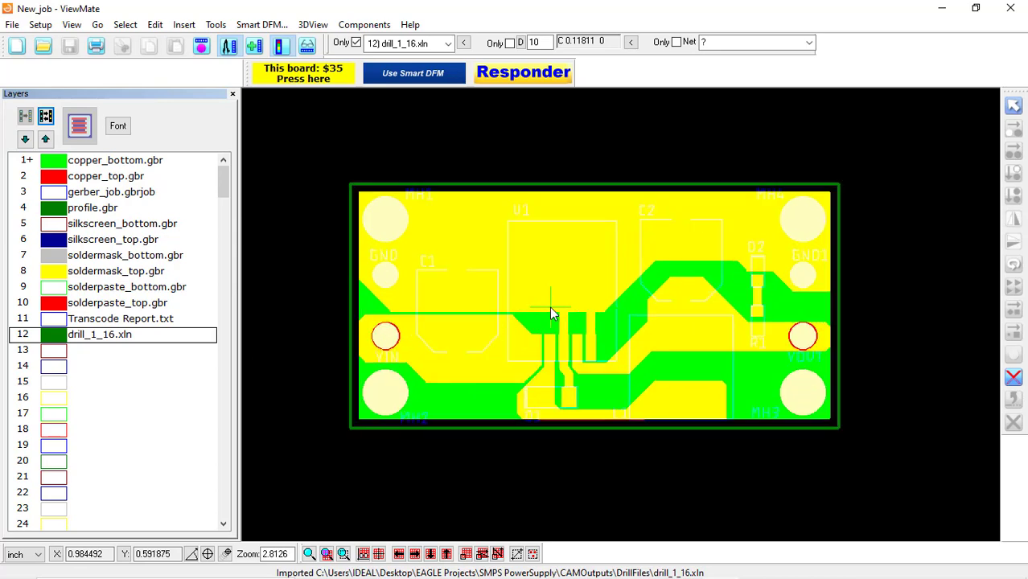
mouse_move(609, 460)
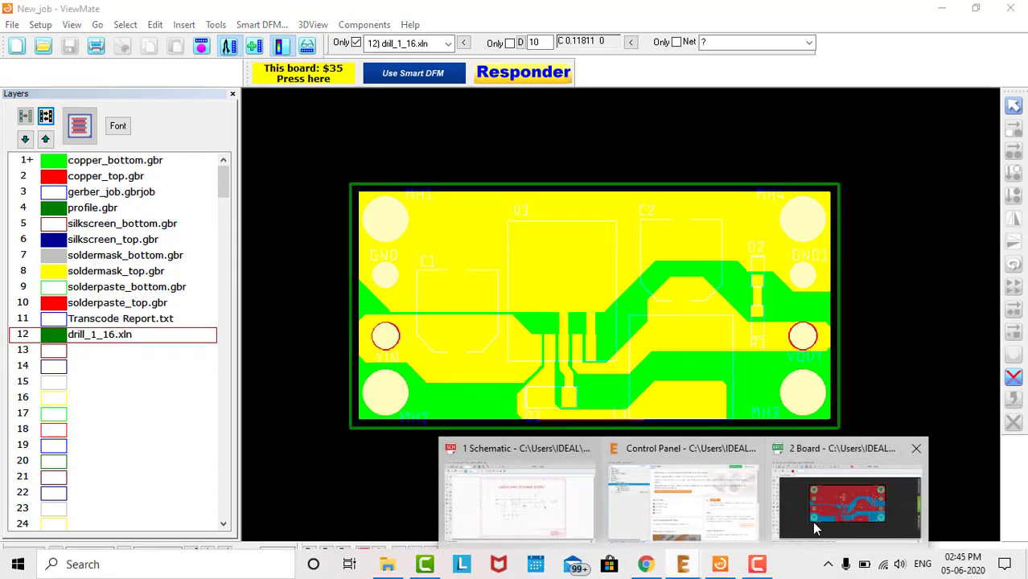
click(846, 502)
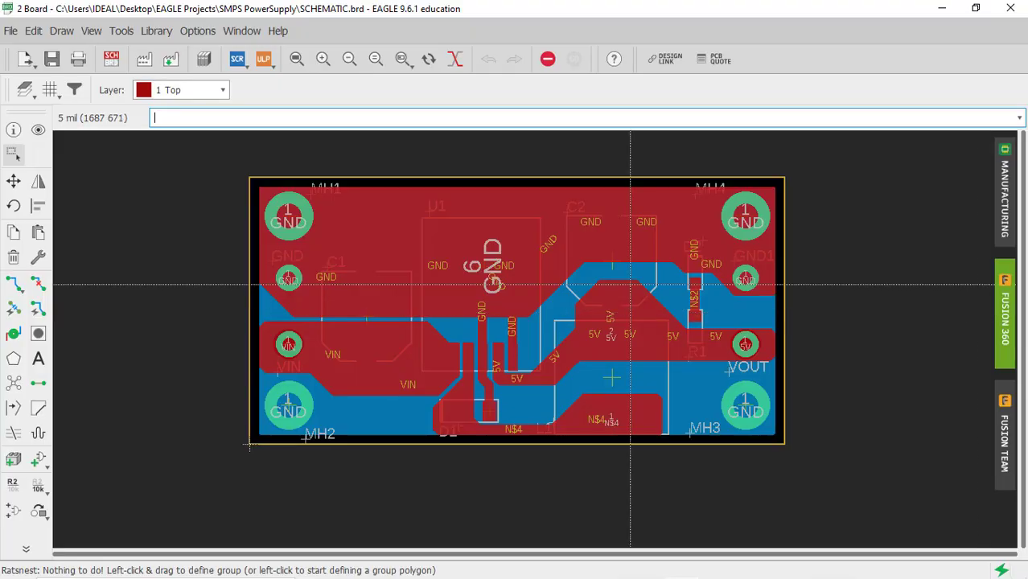
mouse_move(748, 563)
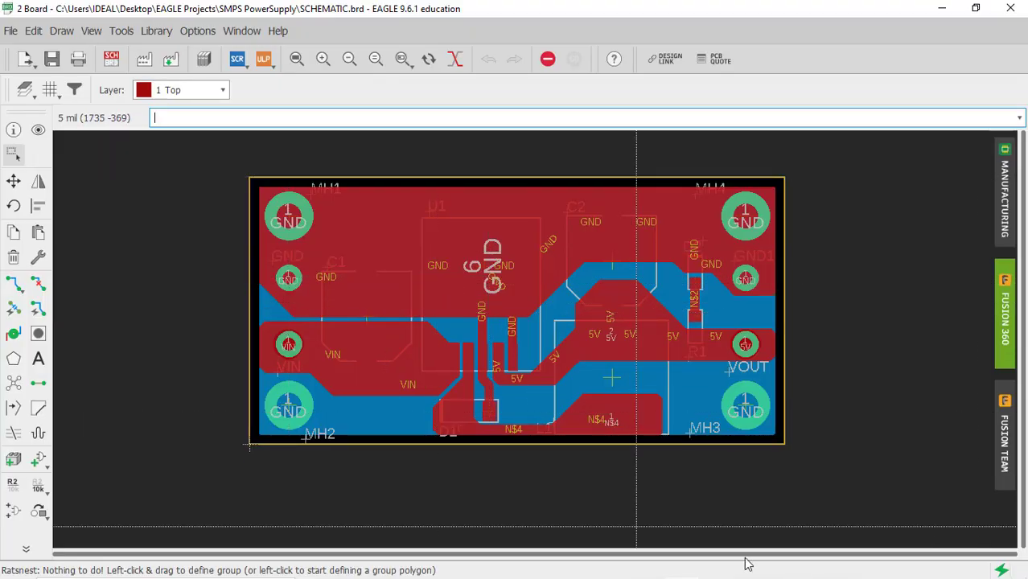